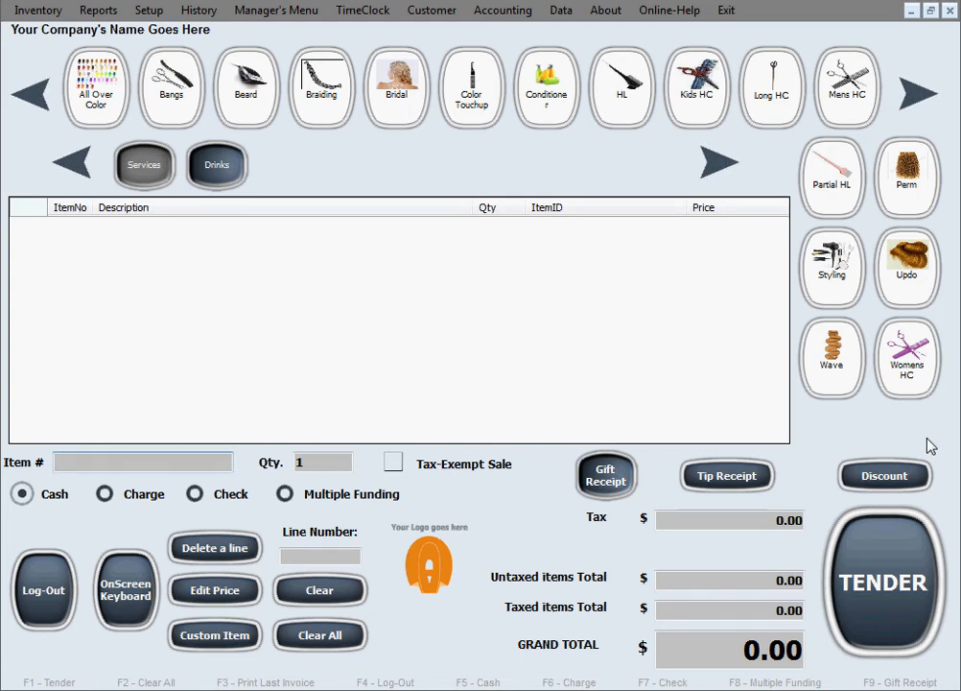
Open the new inventory item entry form from the Inventory menu.
left_click(39, 11)
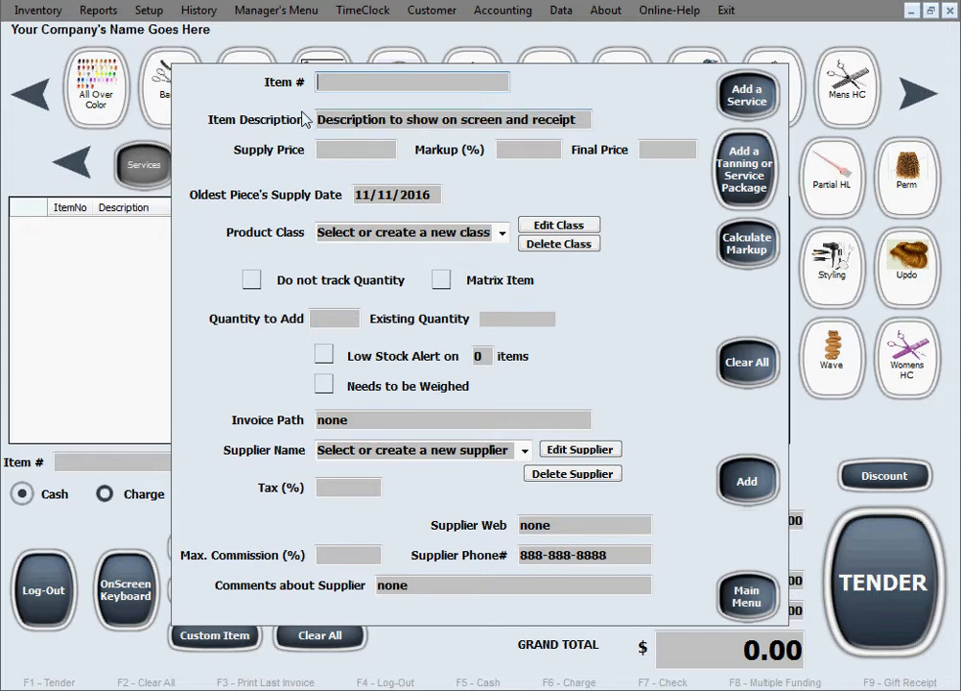
left_click(412, 82)
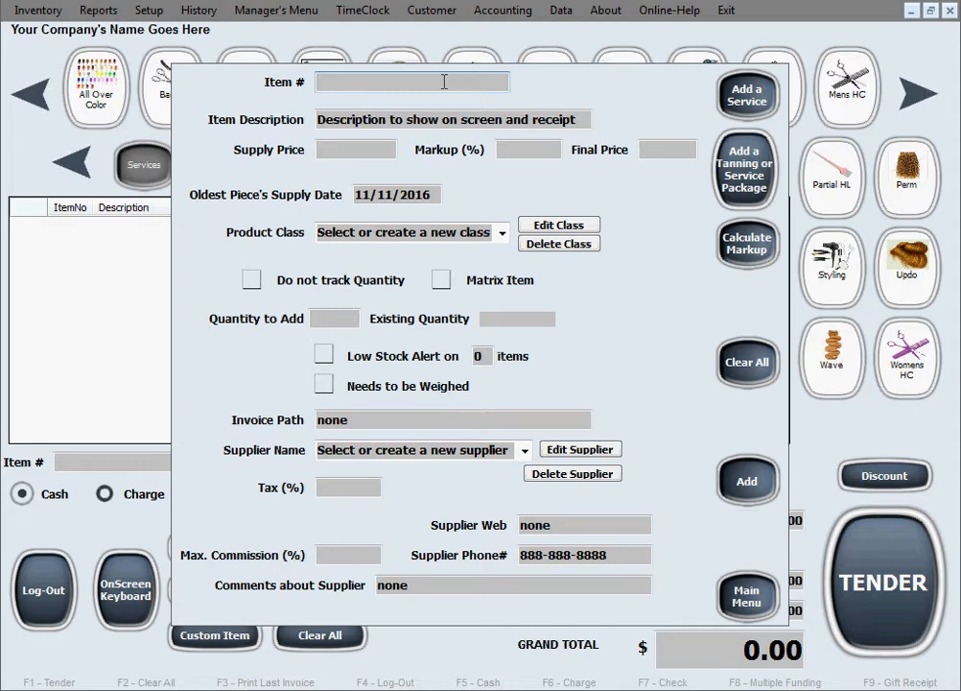
type("079400122117")
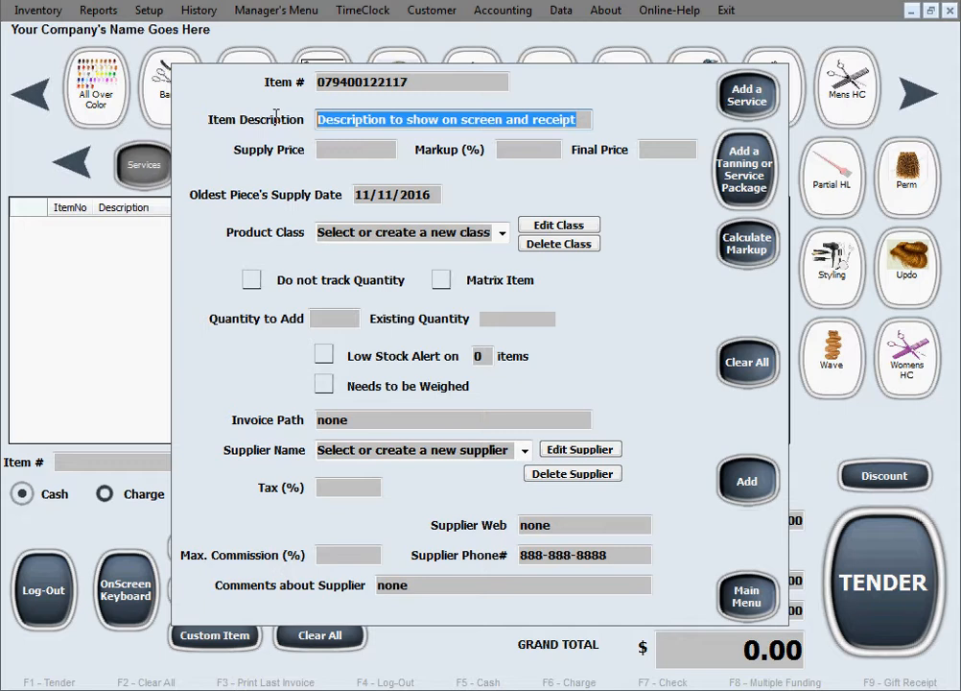
type("Suave Dry Shampoo Spray 5 Oz")
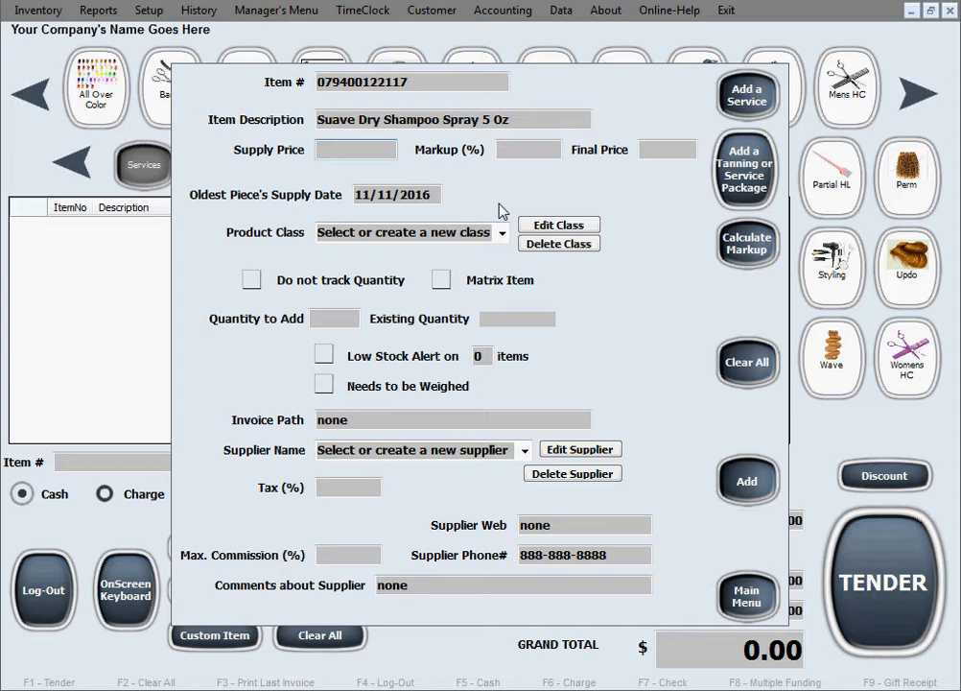
type("3")
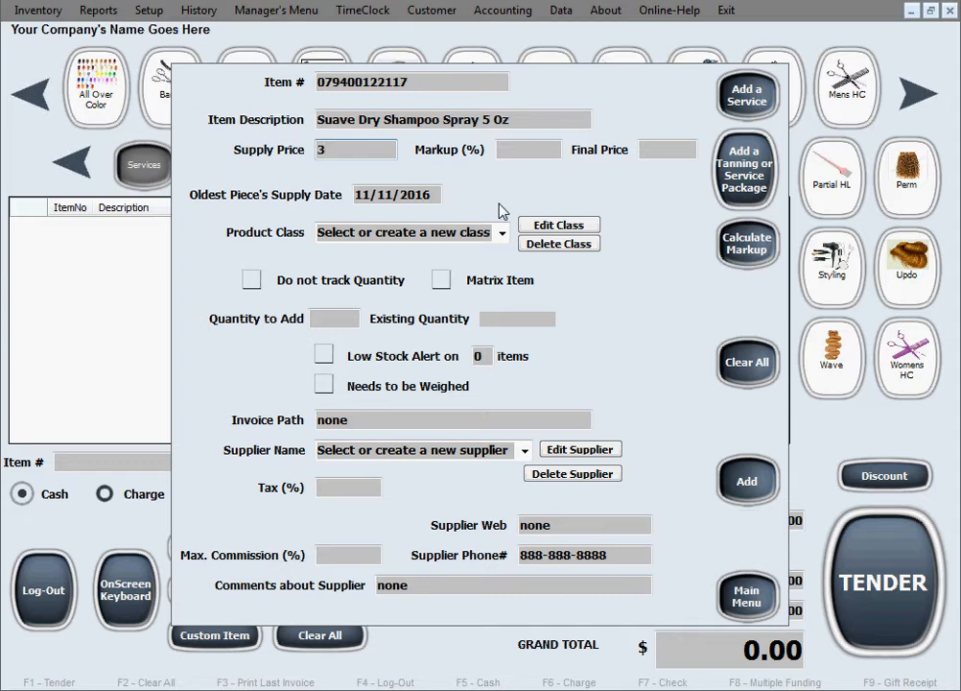
left_click(528, 149)
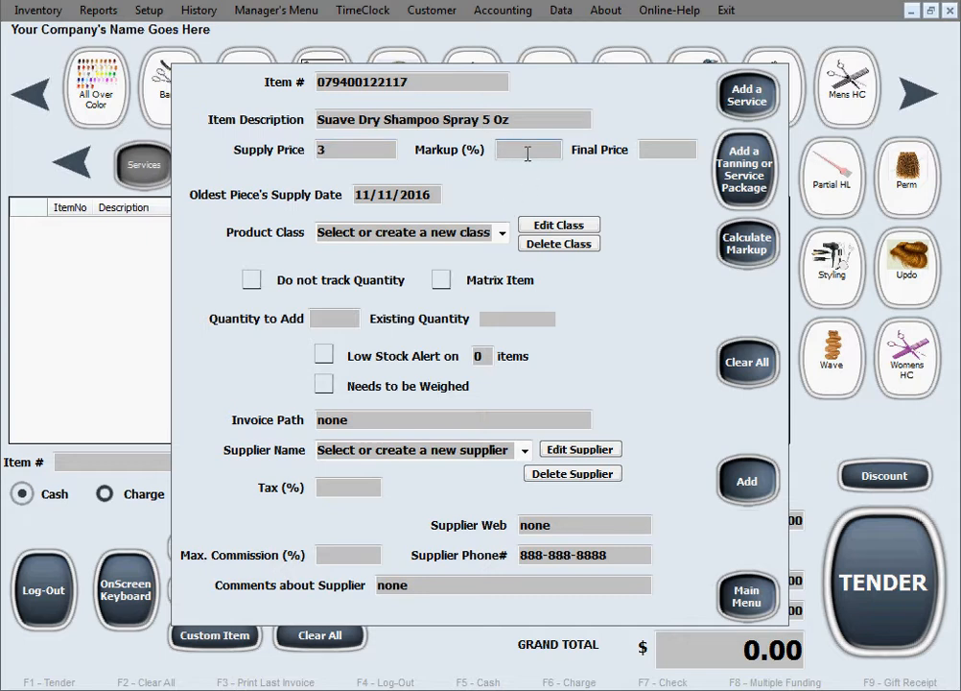
type("30")
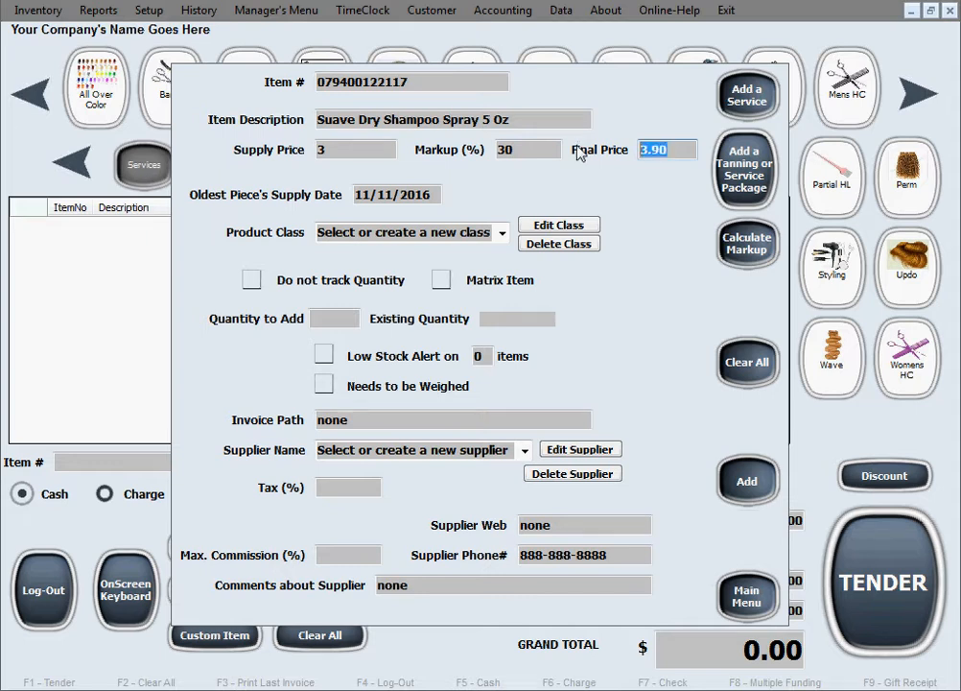
Change the final price to 4 so the markup recalculates to 33.33%.
left_click(355, 148)
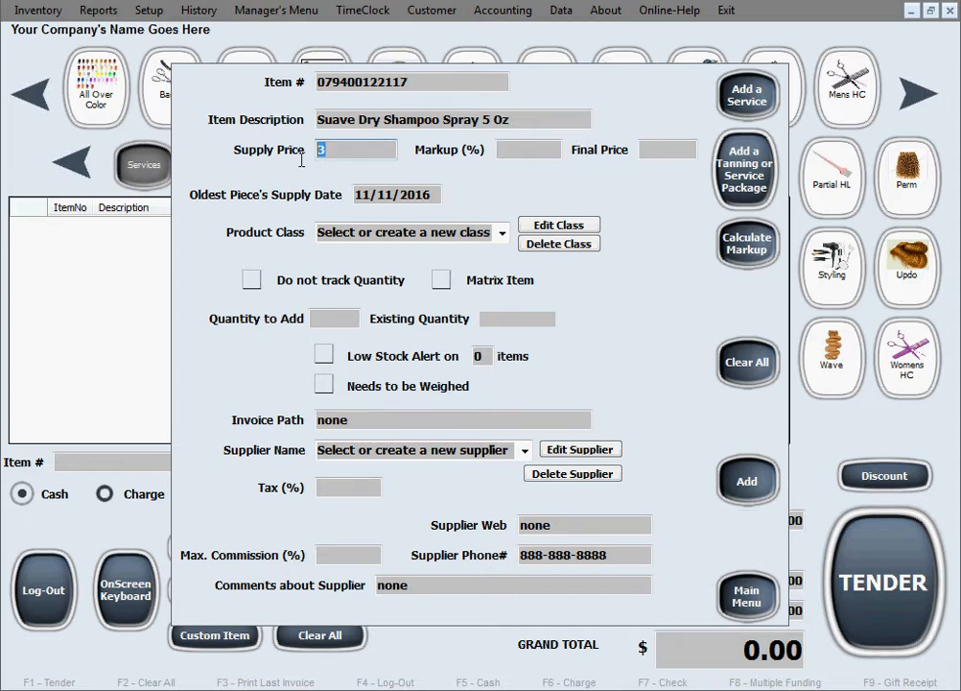
mouse_move(687, 159)
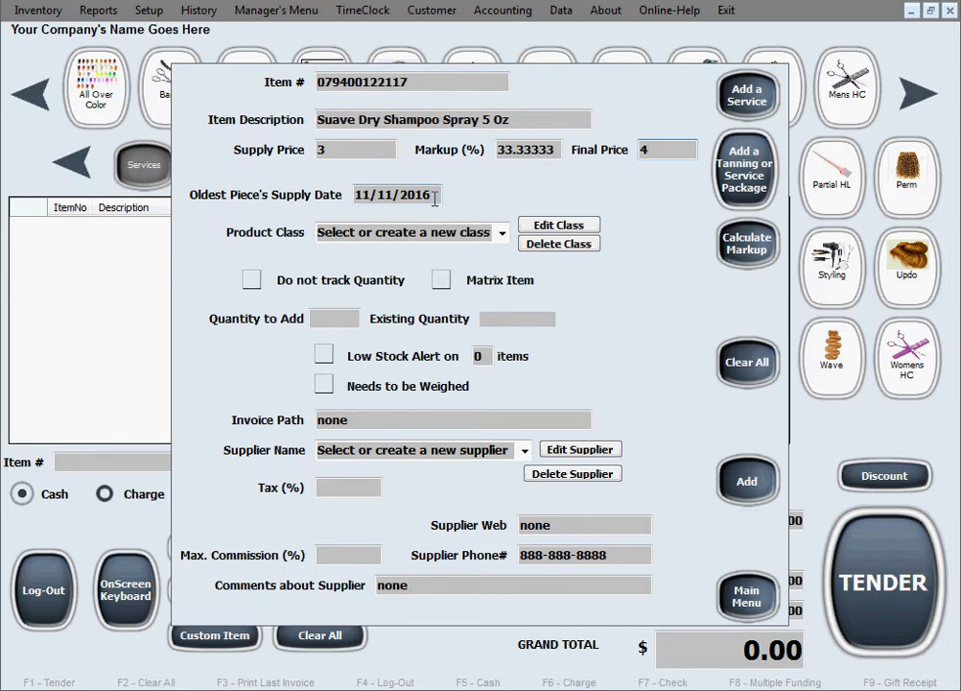
left_click(397, 195)
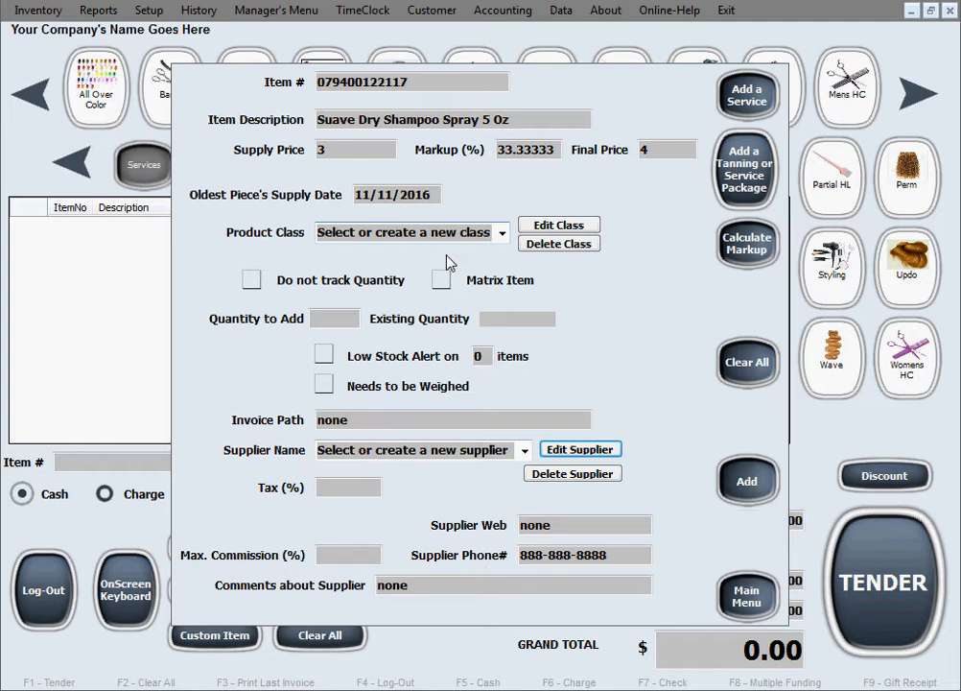
mouse_move(316, 251)
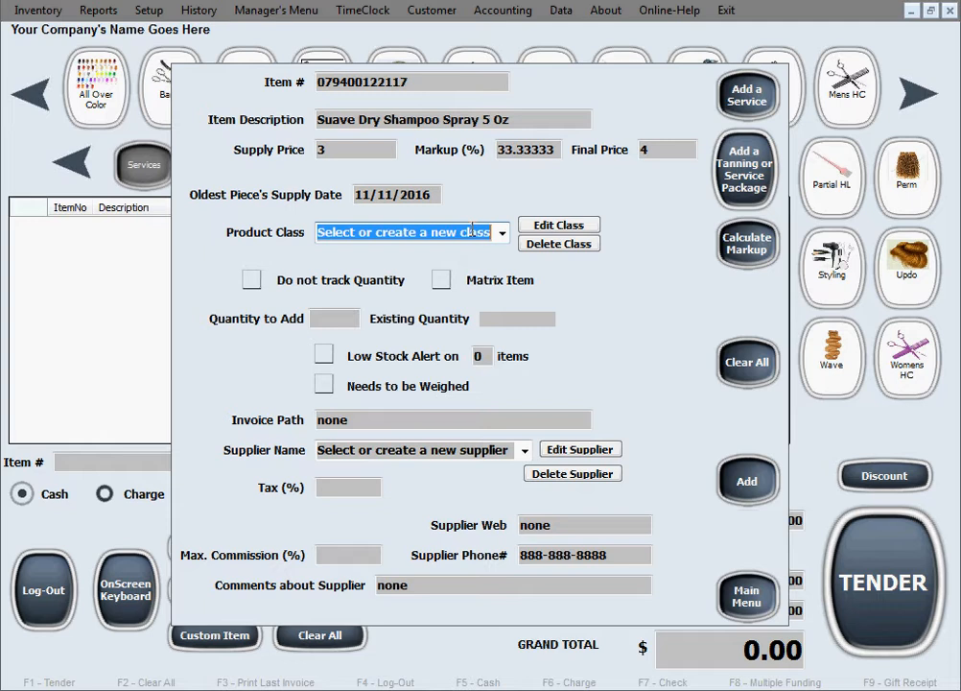
Set the product class to HAIR PRODUCTS and turn off quantity tracking.
left_click(410, 232)
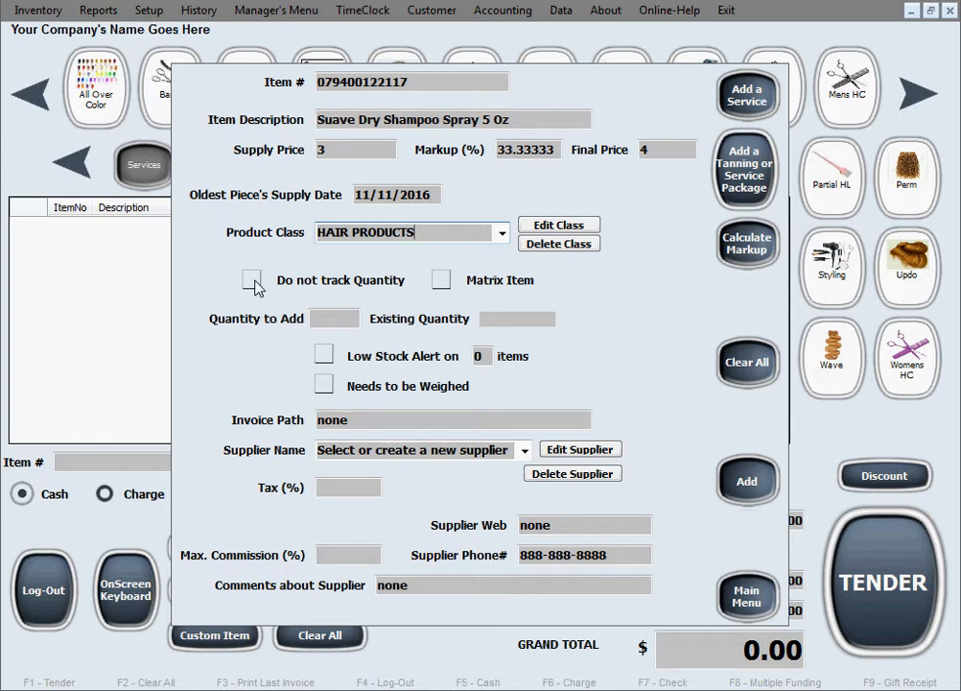
left_click(252, 279)
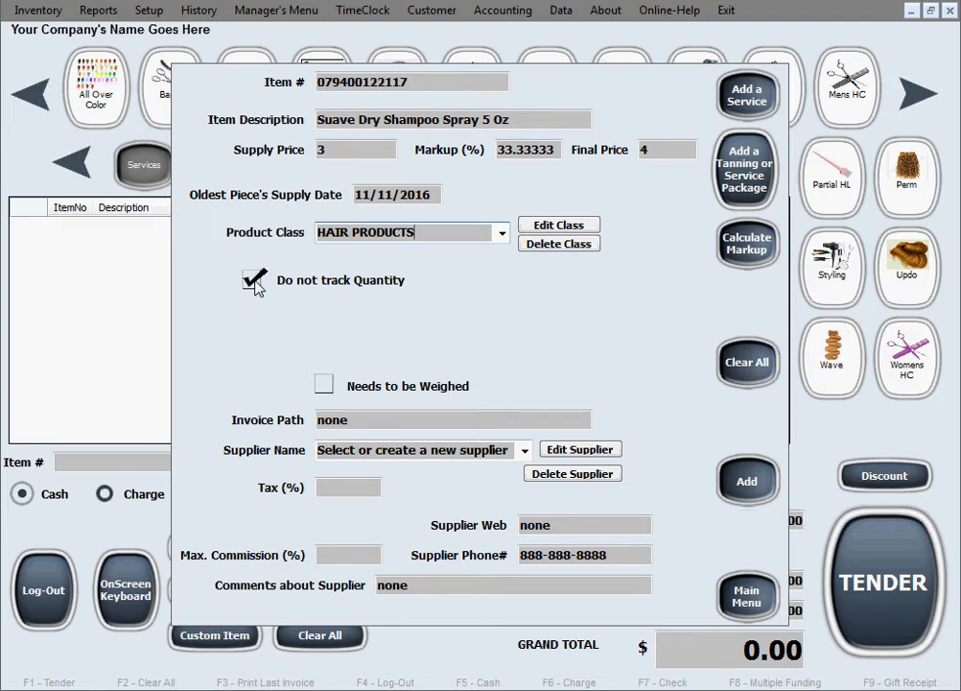
Re-enable quantity tracking and enter 50 as the quantity to add.
left_click(253, 280)
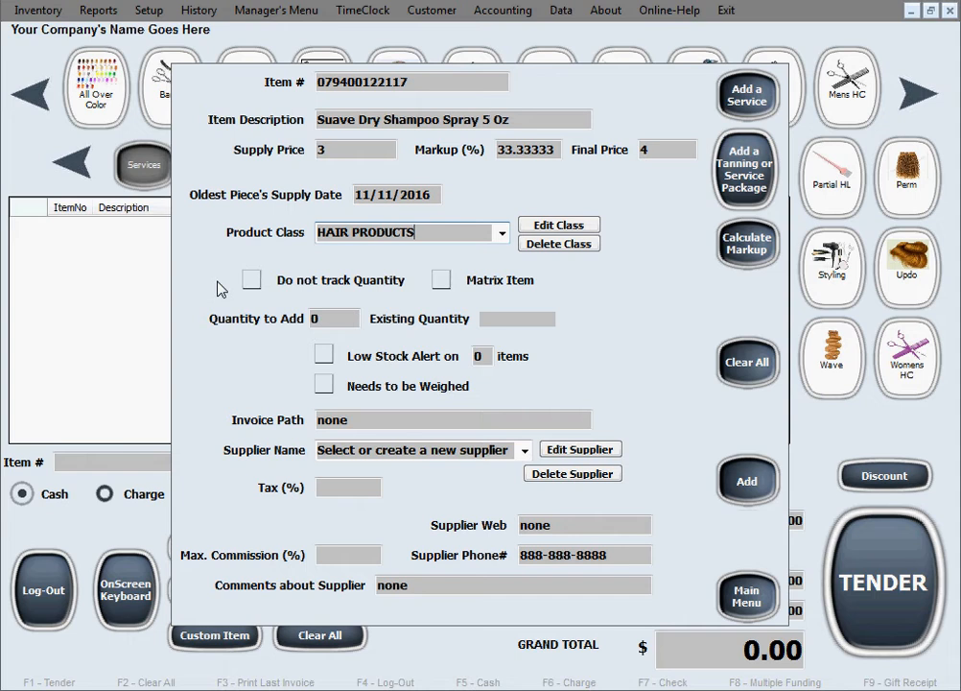
mouse_move(241, 334)
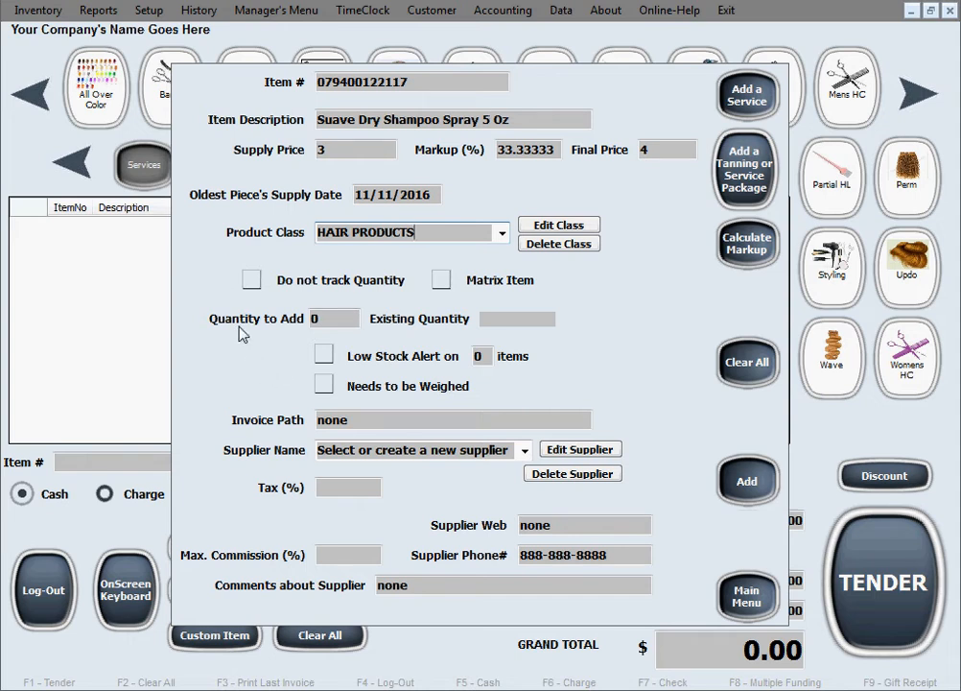
left_click(334, 318)
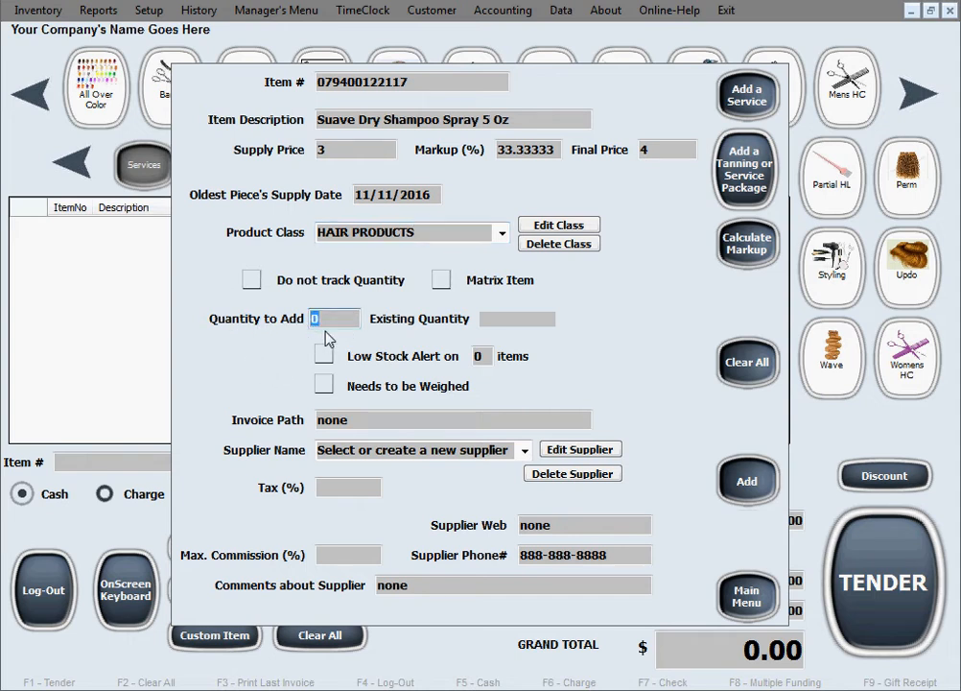
type("50")
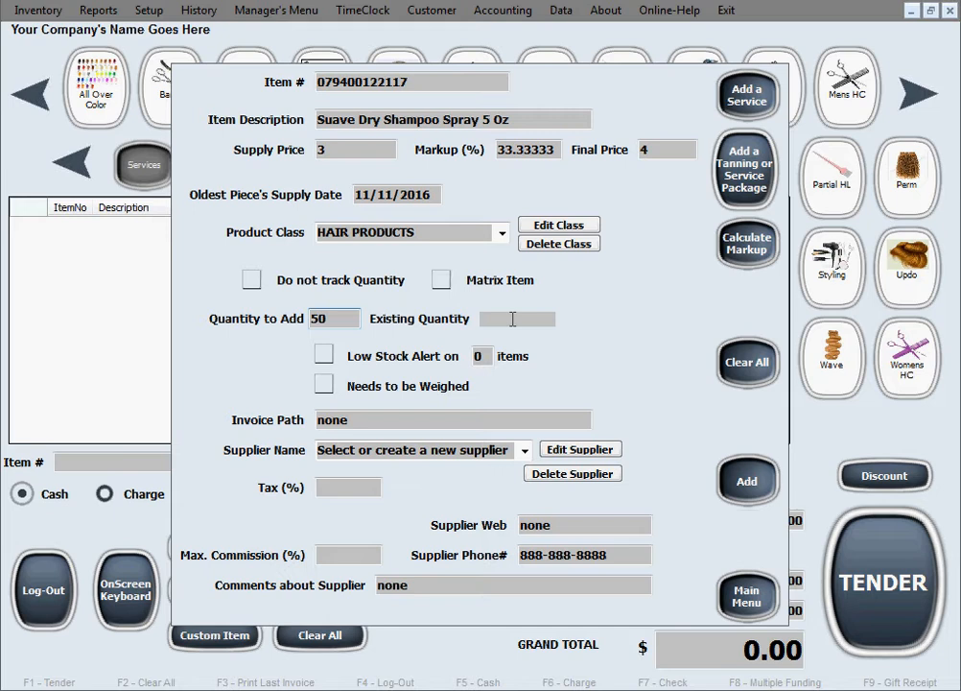
mouse_move(523, 344)
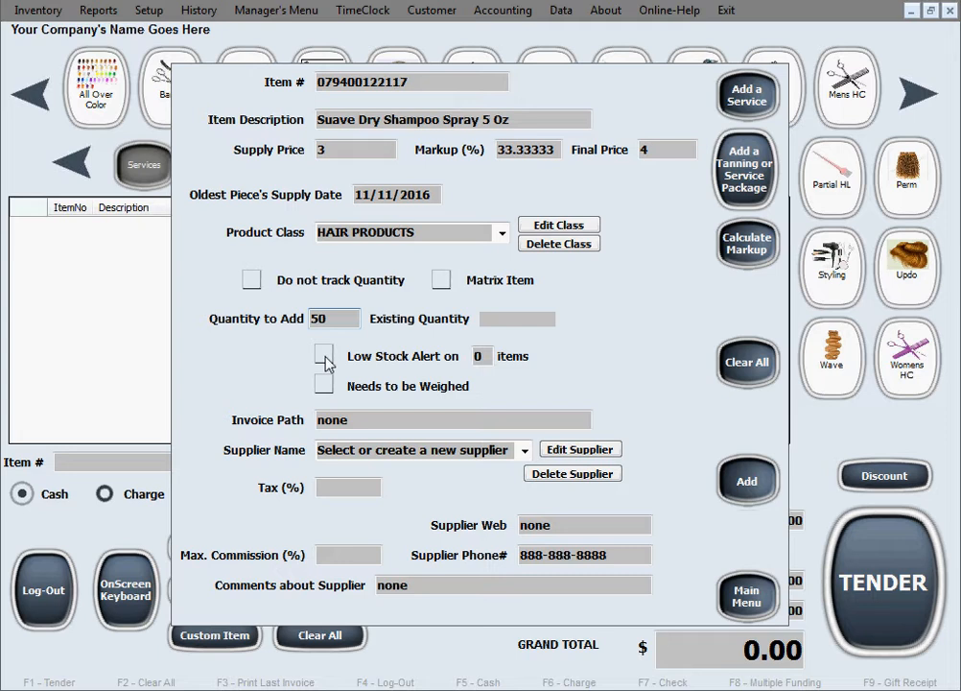
Enable a low stock alert that triggers at 10 items.
left_click(324, 357)
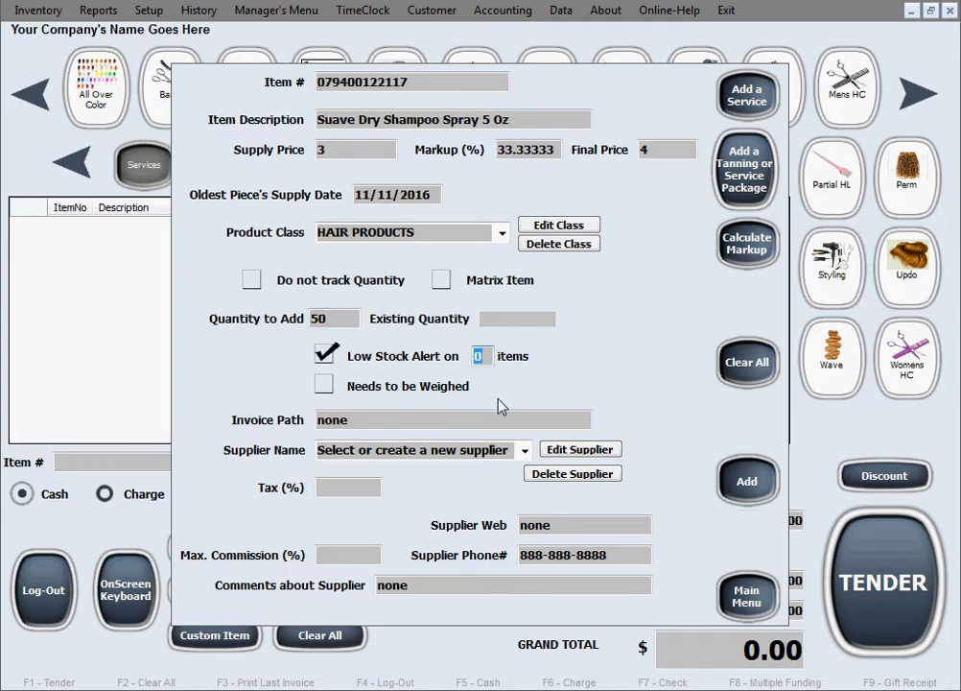
mouse_move(499, 385)
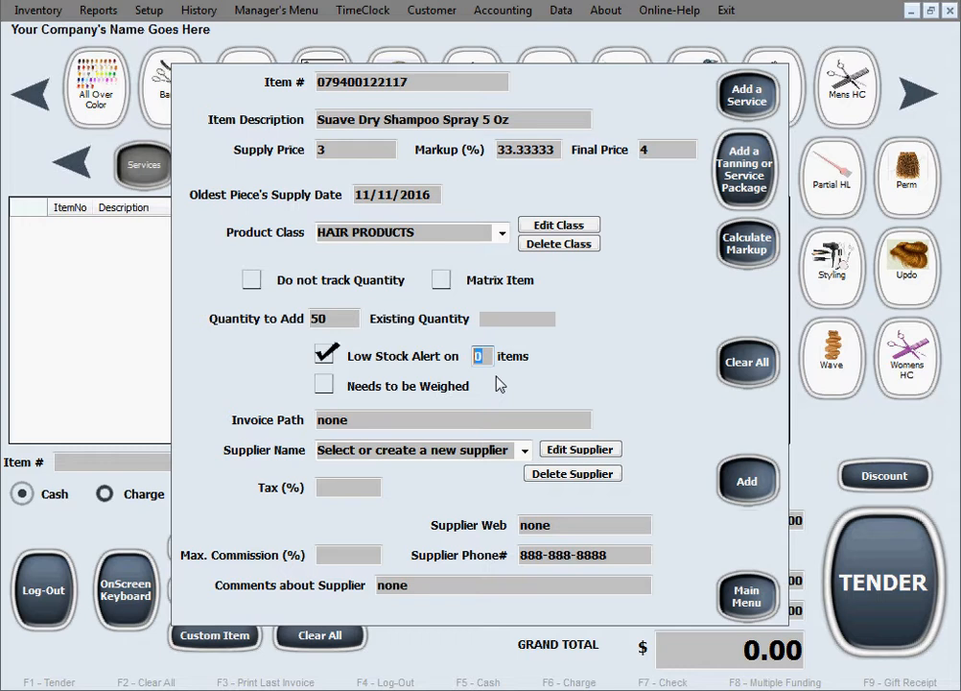
type("10")
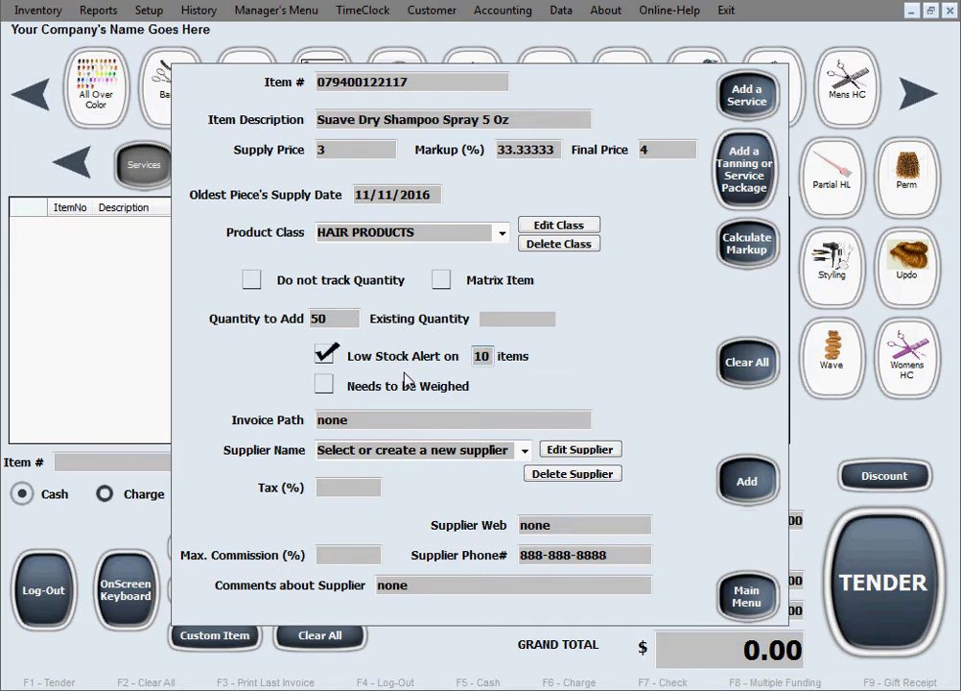
mouse_move(403, 379)
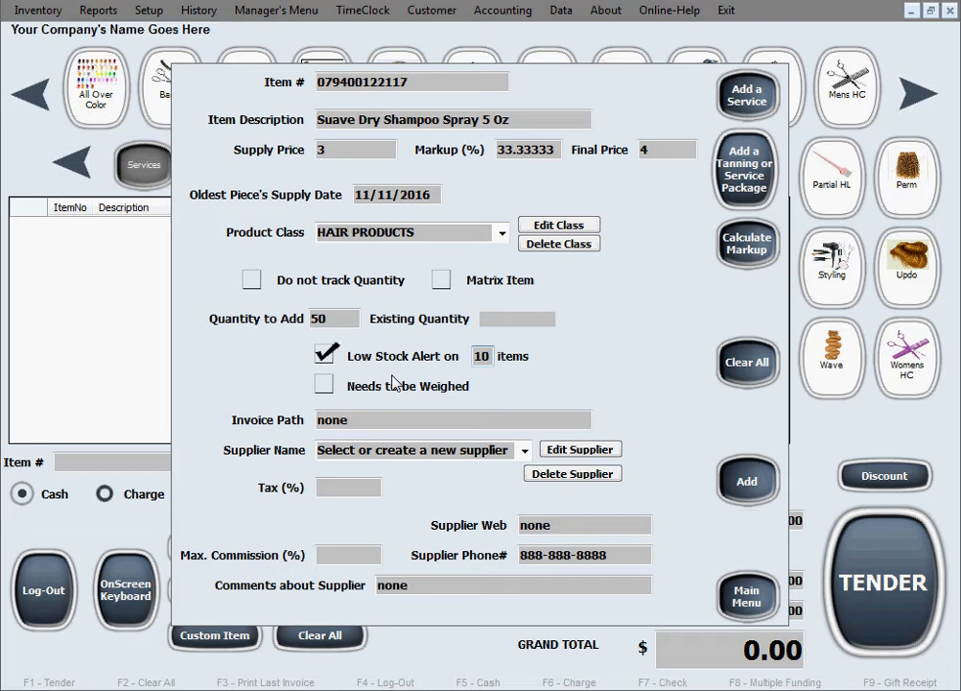
mouse_move(438, 406)
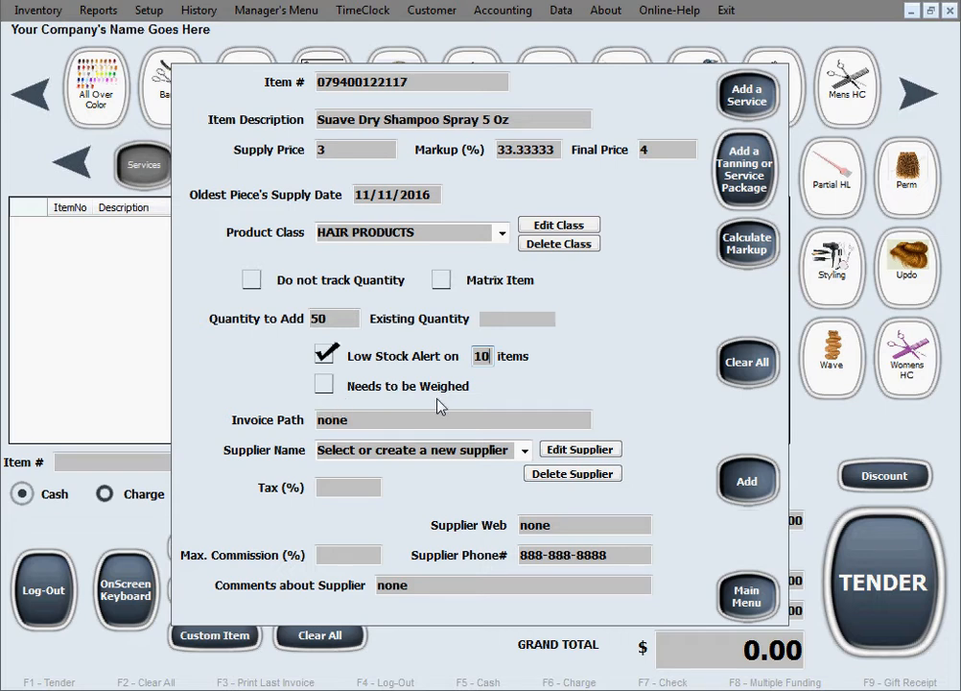
mouse_move(331, 397)
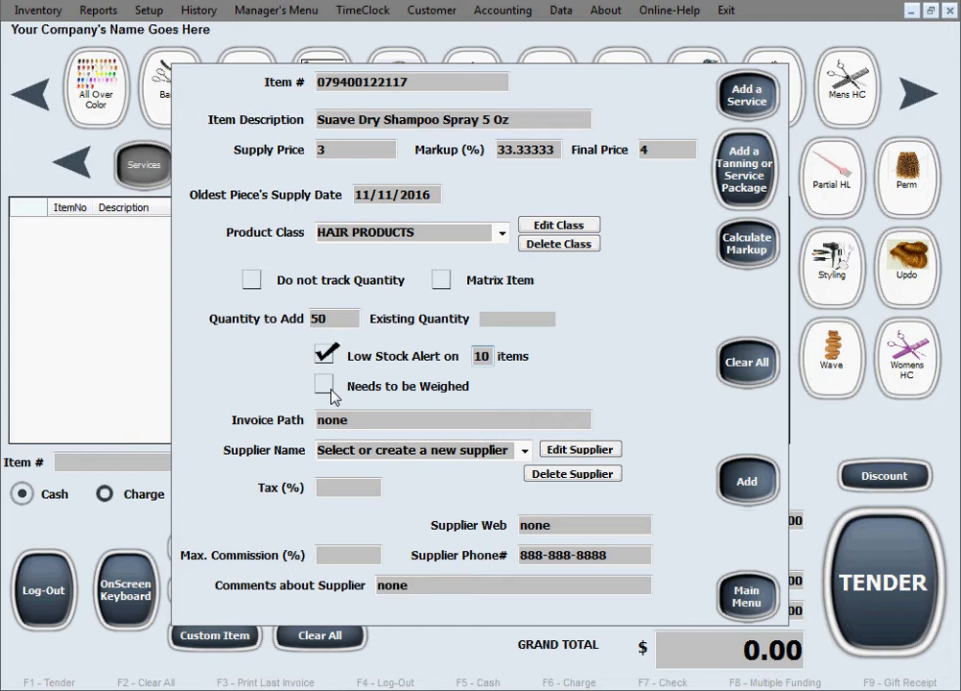
mouse_move(406, 330)
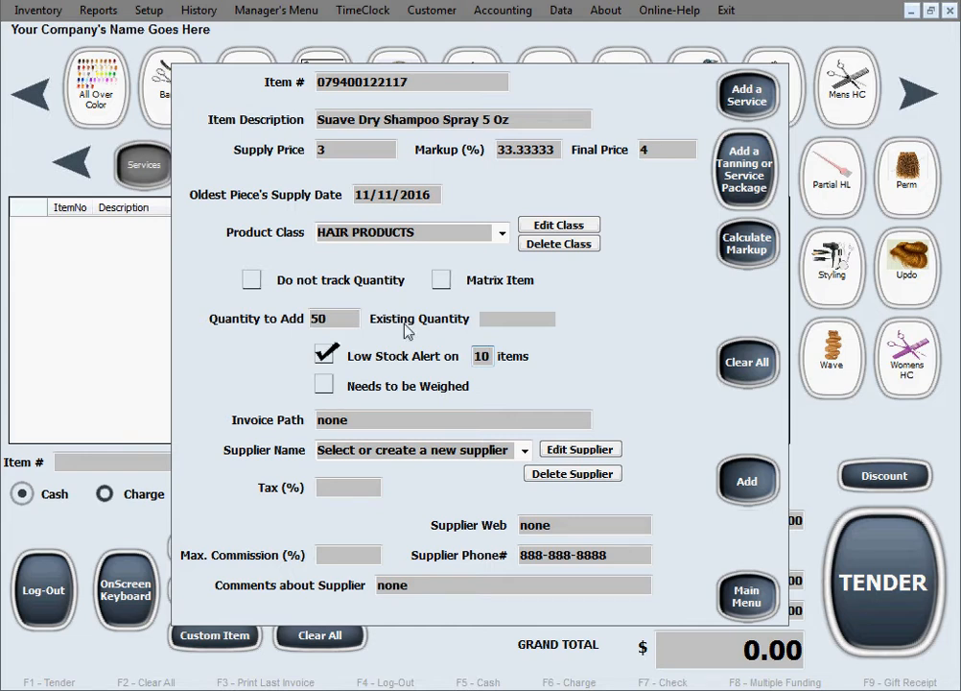
left_click(668, 150)
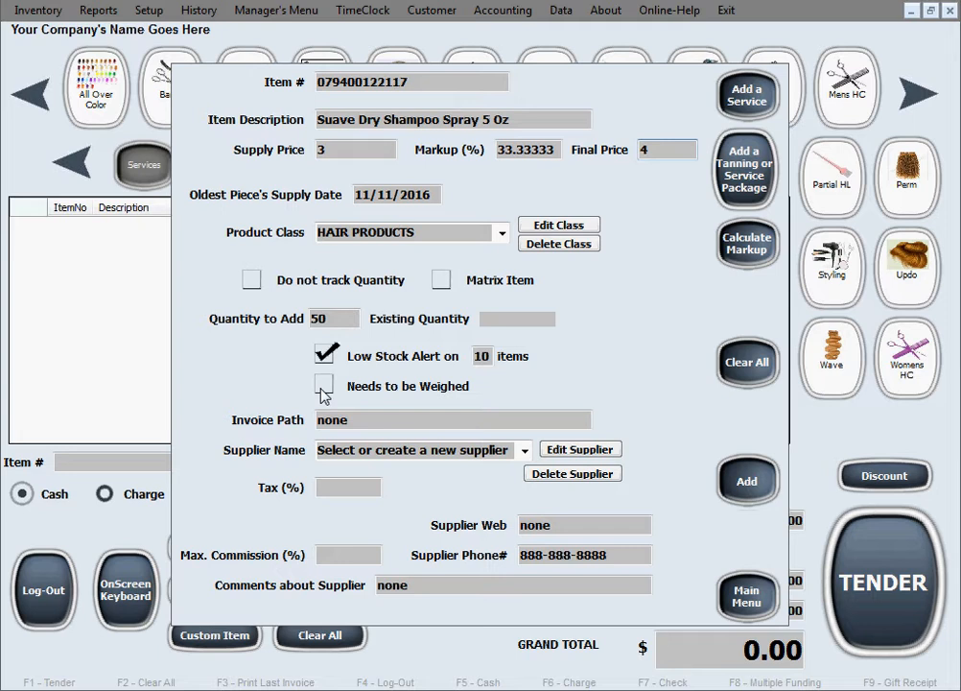
left_click(325, 385)
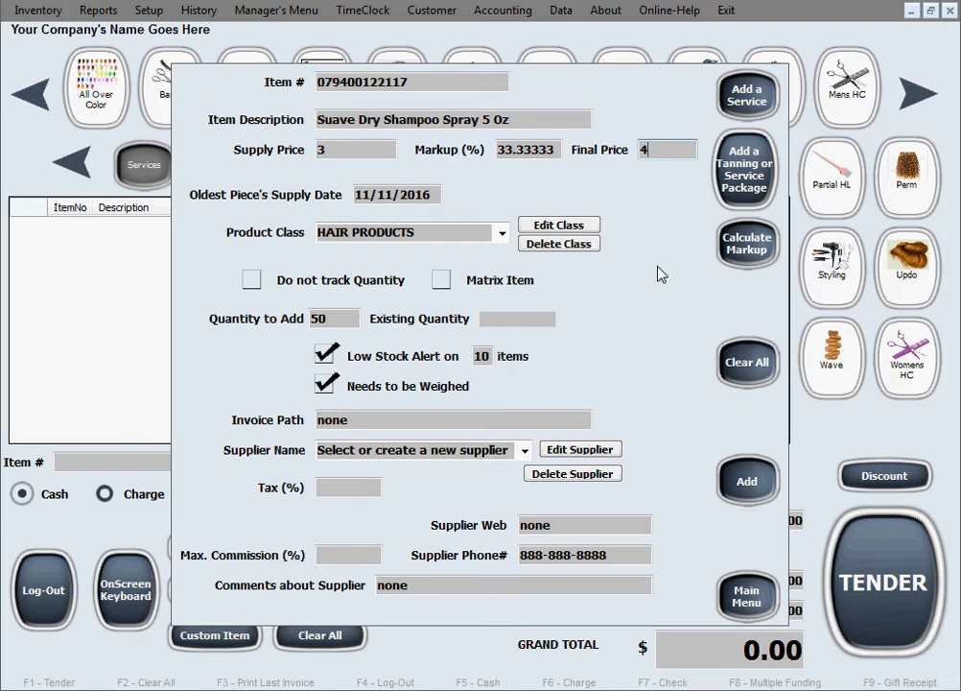
mouse_move(667, 226)
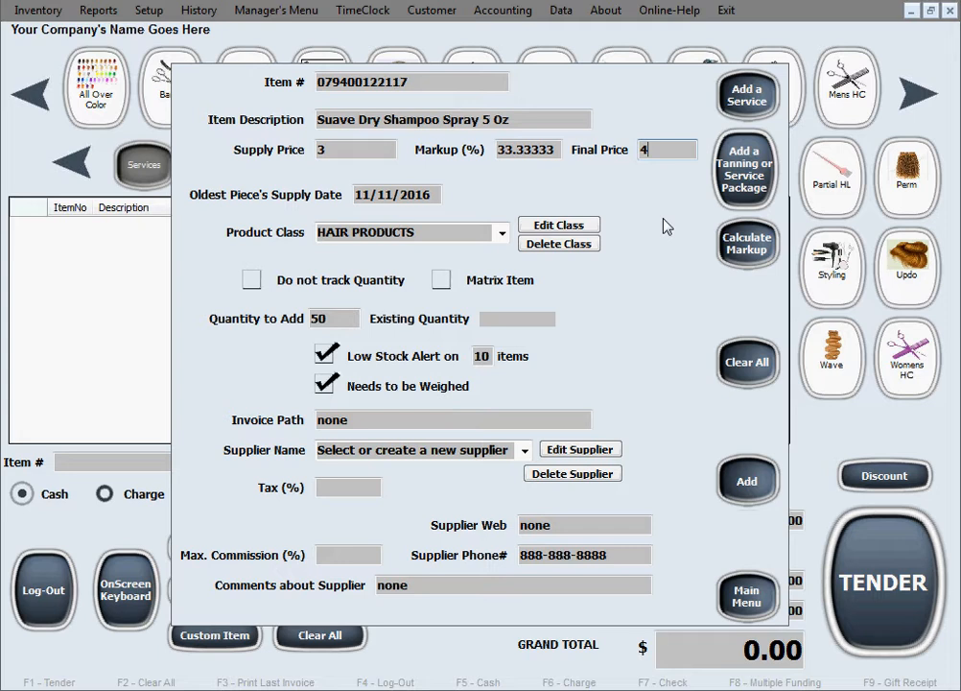
left_click(667, 148)
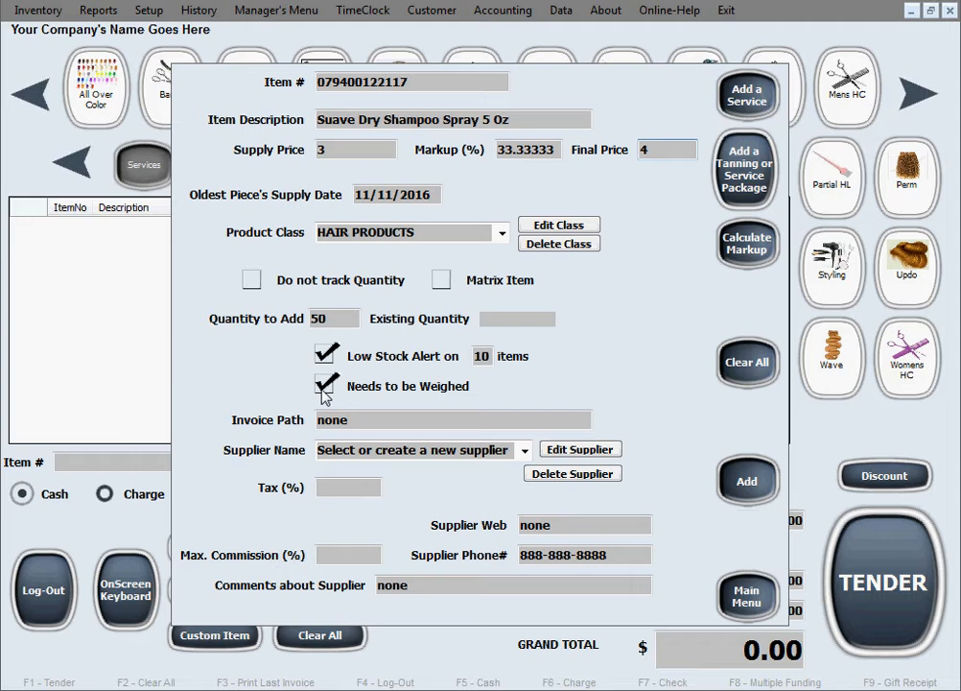
left_click(327, 386)
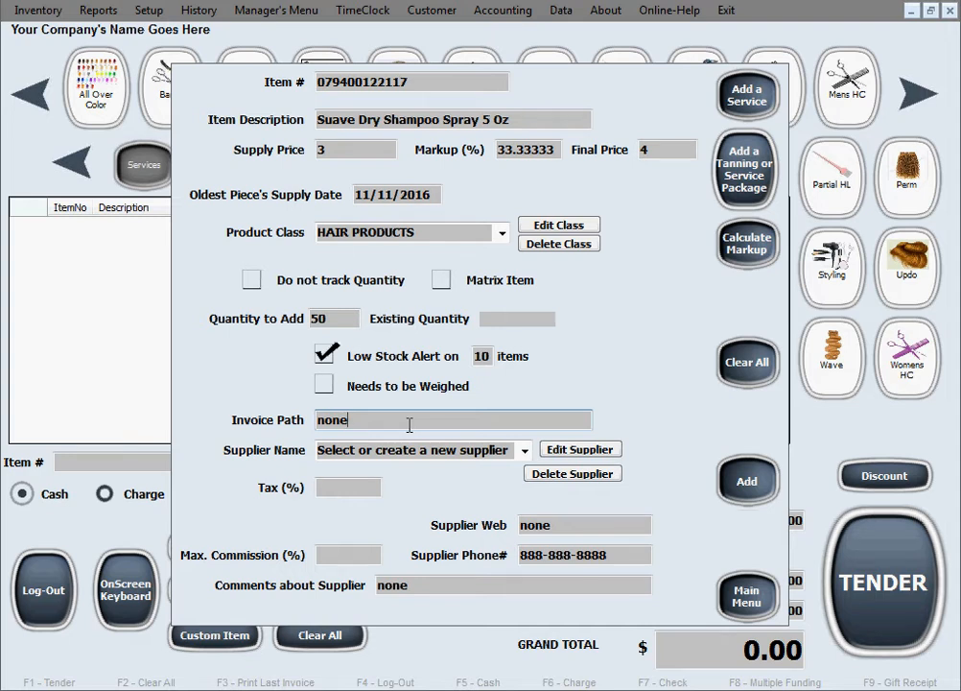
Enter USASW as the dry shampoo's supplier name.
double_click(332, 419)
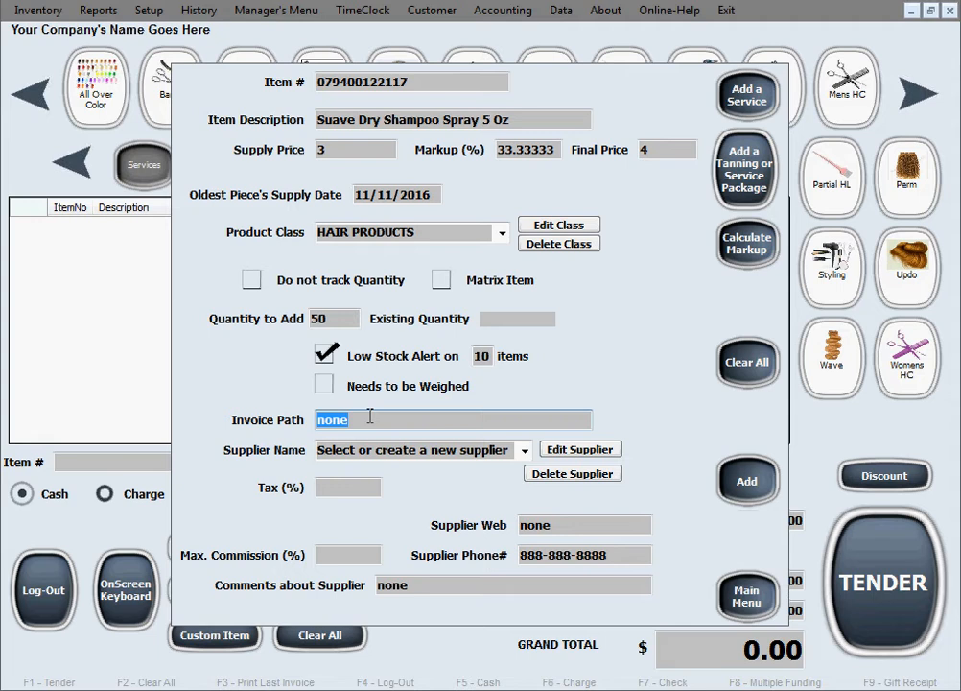
mouse_move(357, 470)
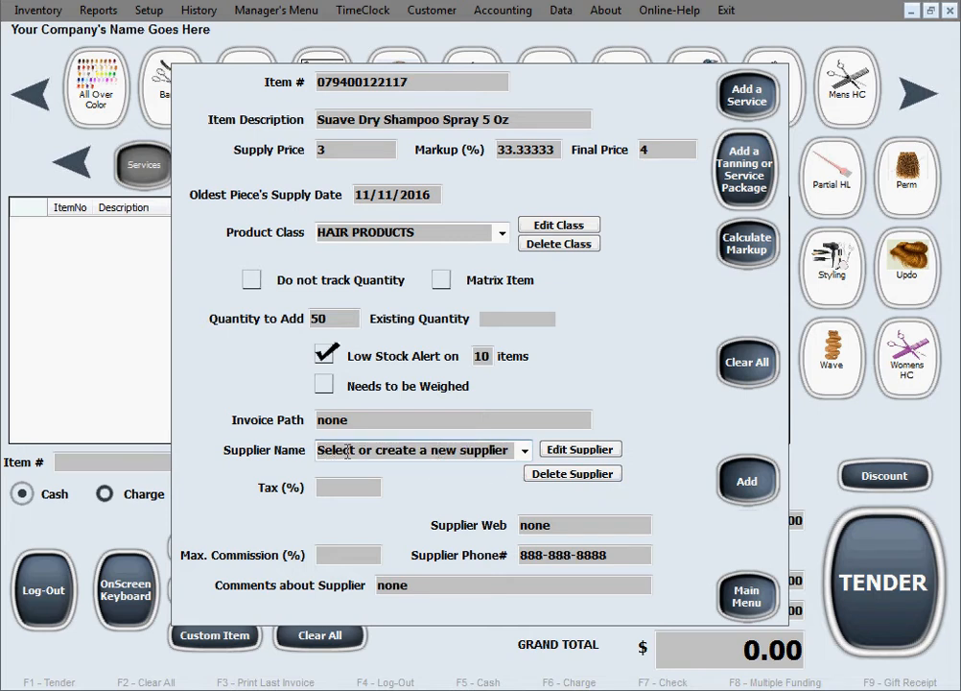
type("USASW")
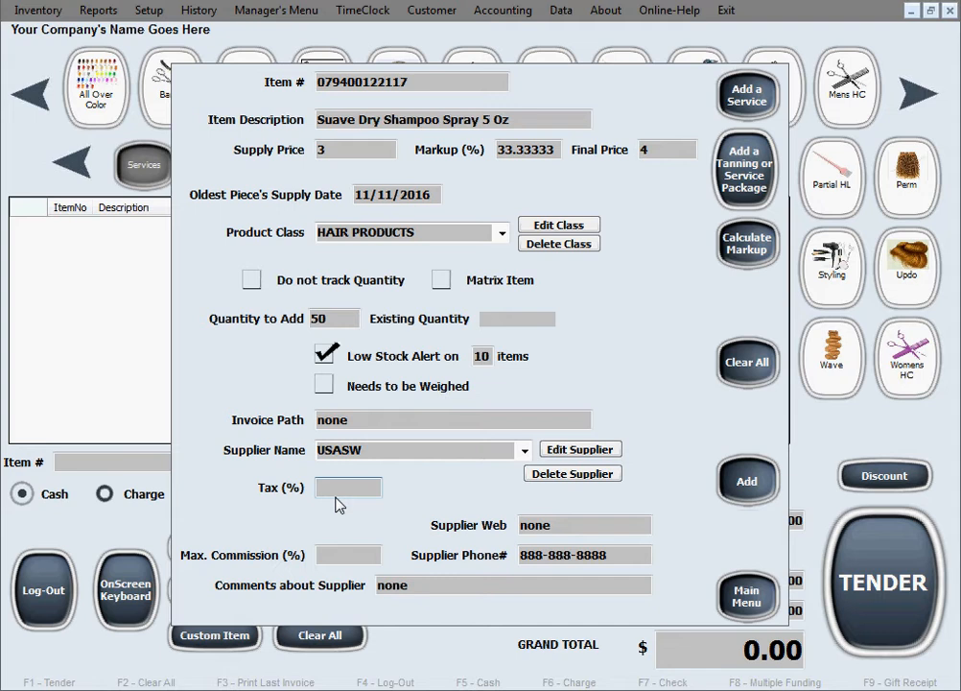
Set the tax to 7% and the maximum commission to 30%.
left_click(348, 486)
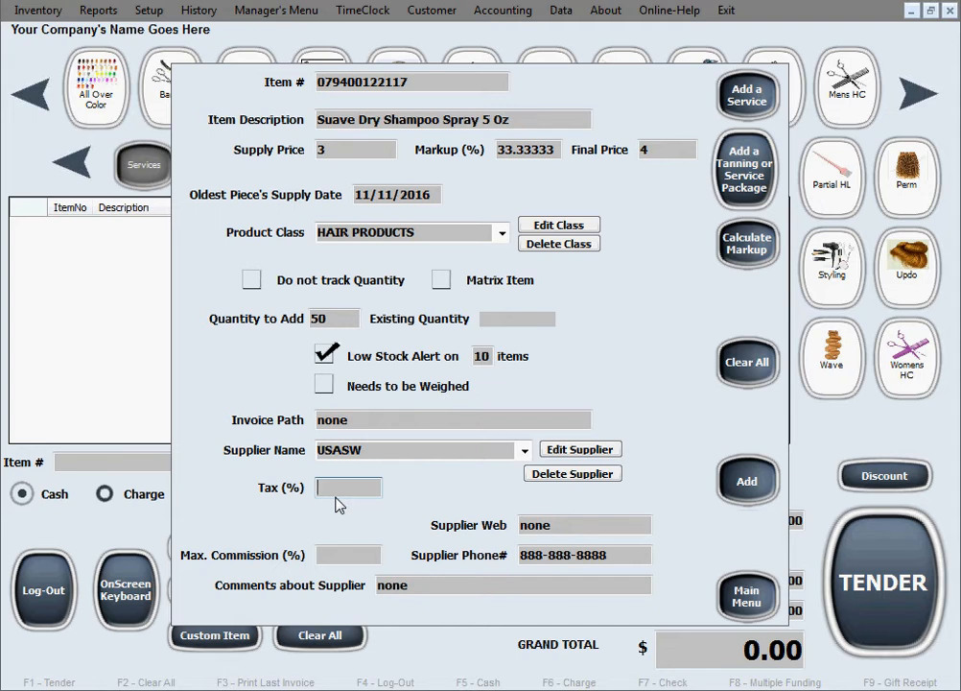
type("7")
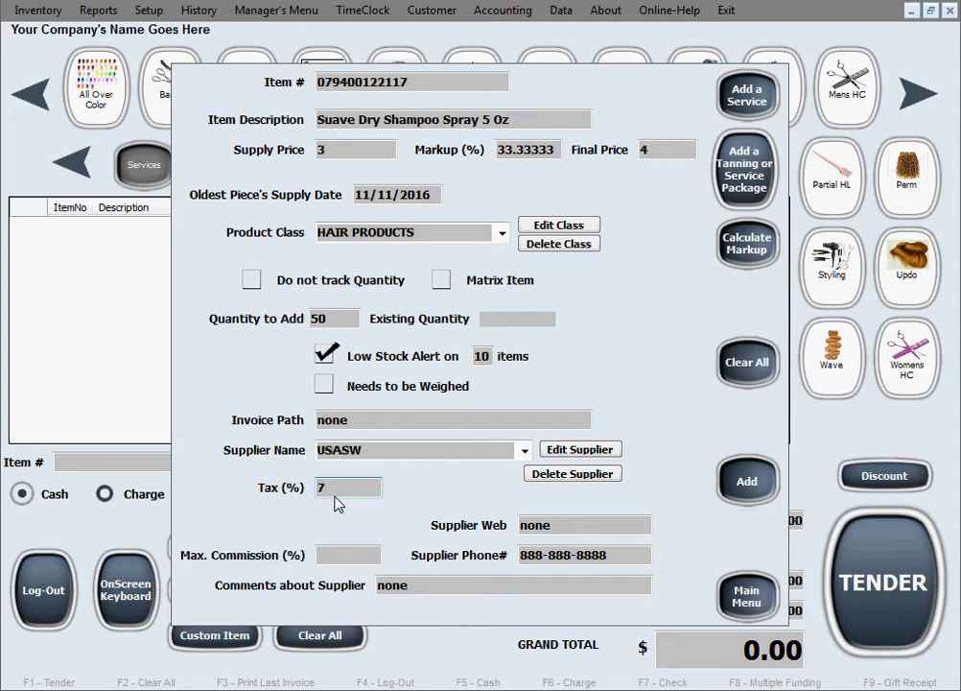
mouse_move(315, 539)
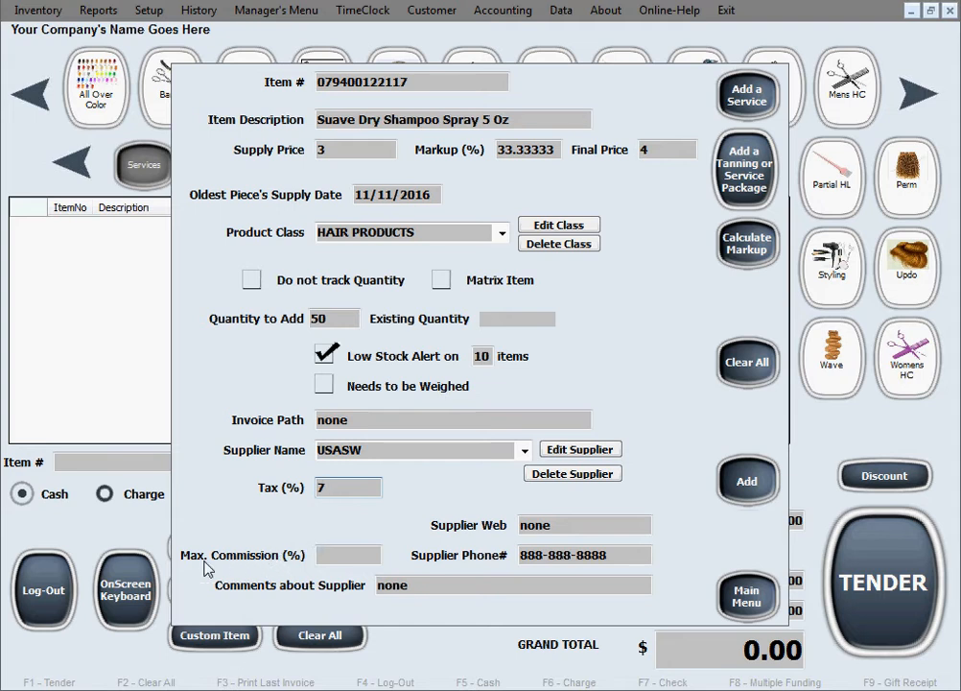
left_click(348, 554)
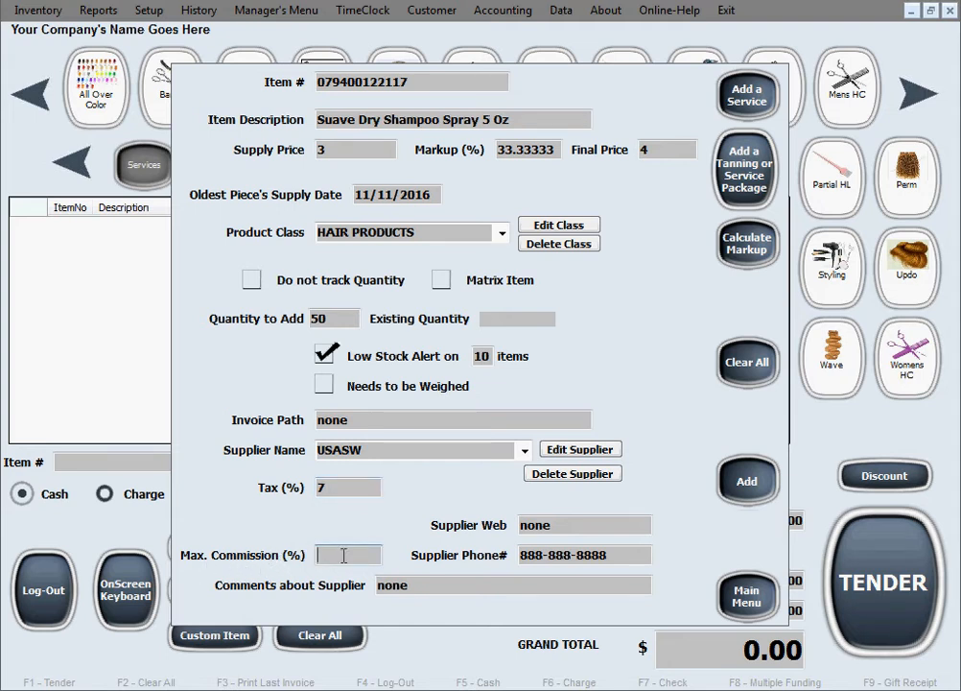
type("30")
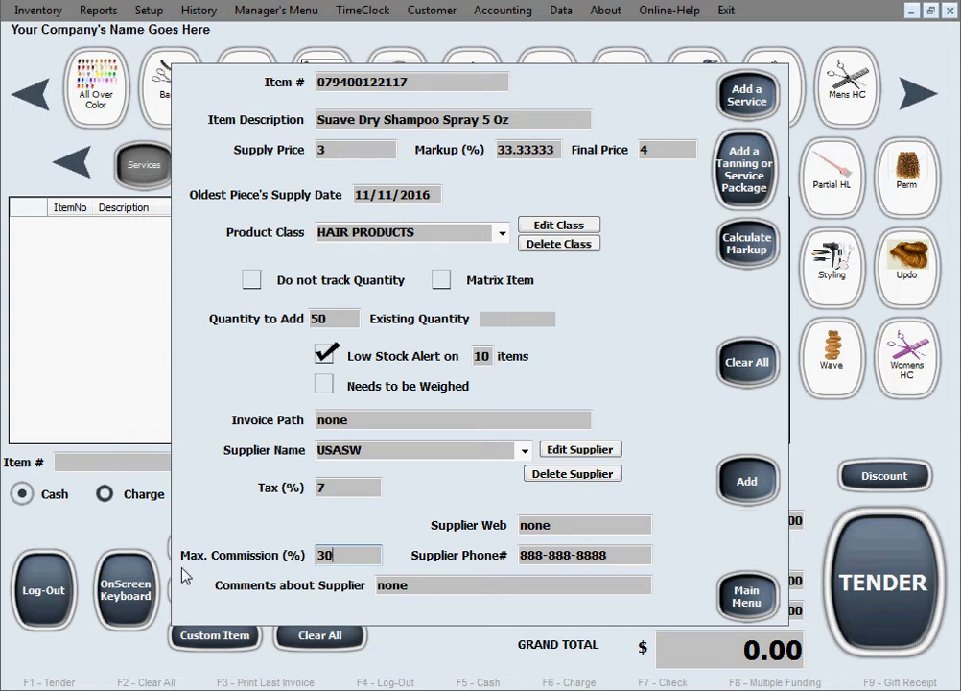
mouse_move(197, 573)
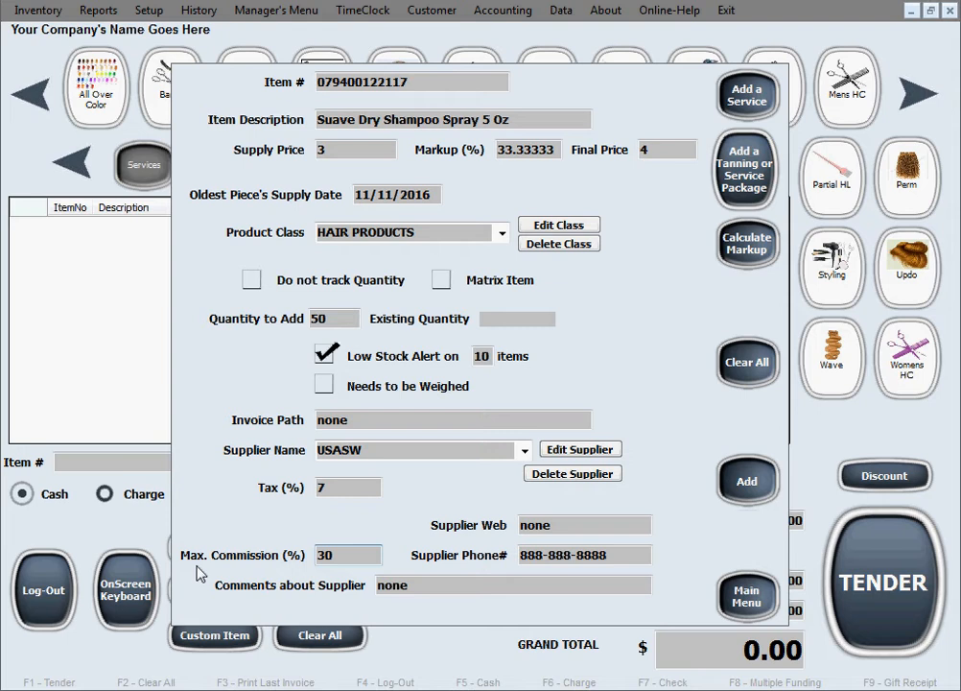
left_click(348, 555)
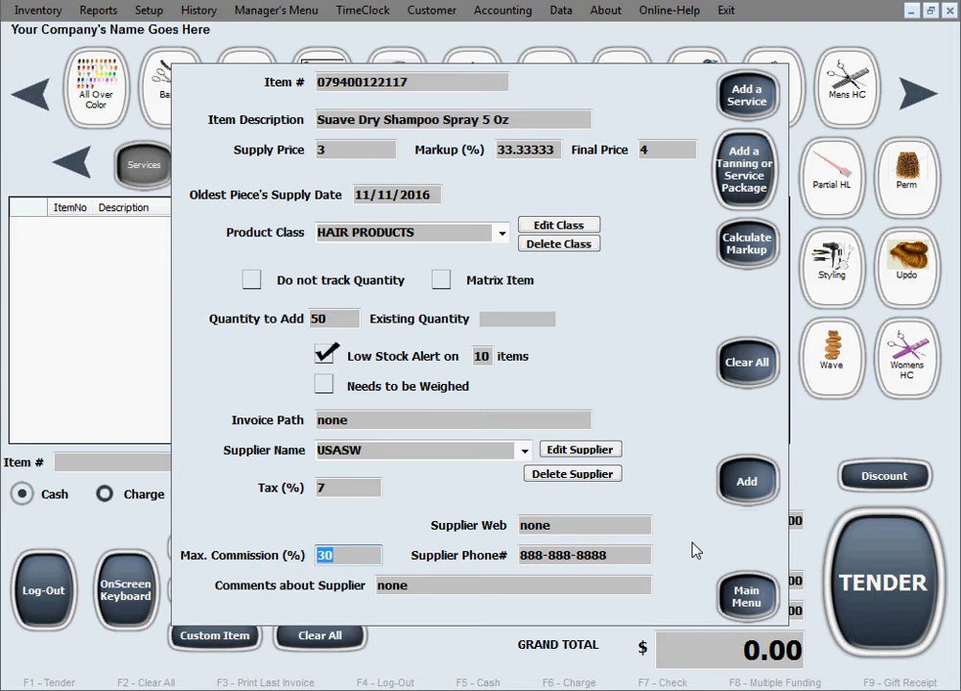
left_click(583, 525)
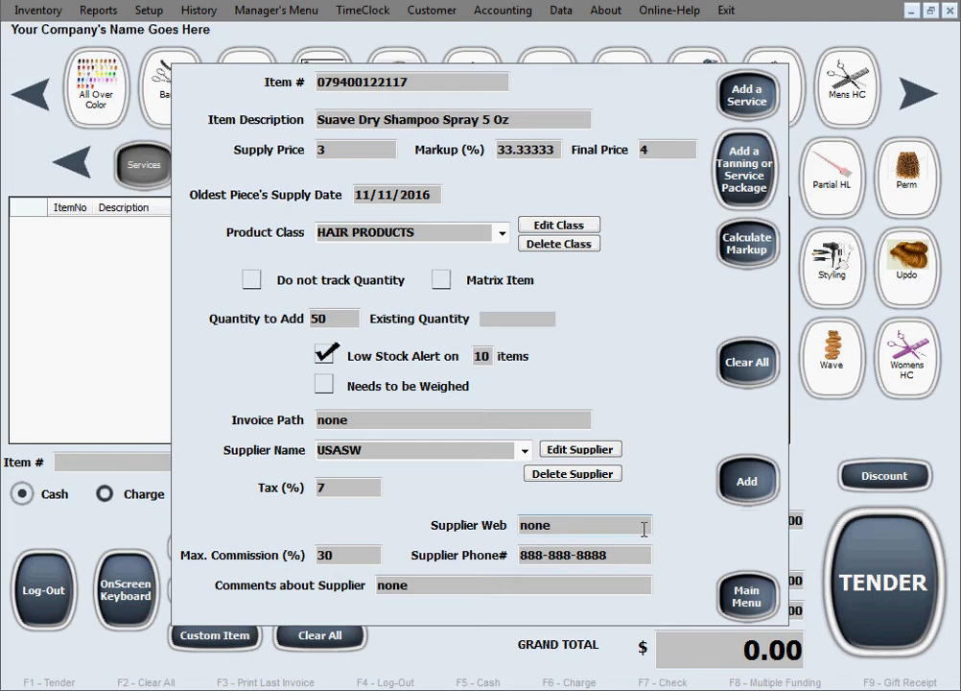
type("www.USASW.com")
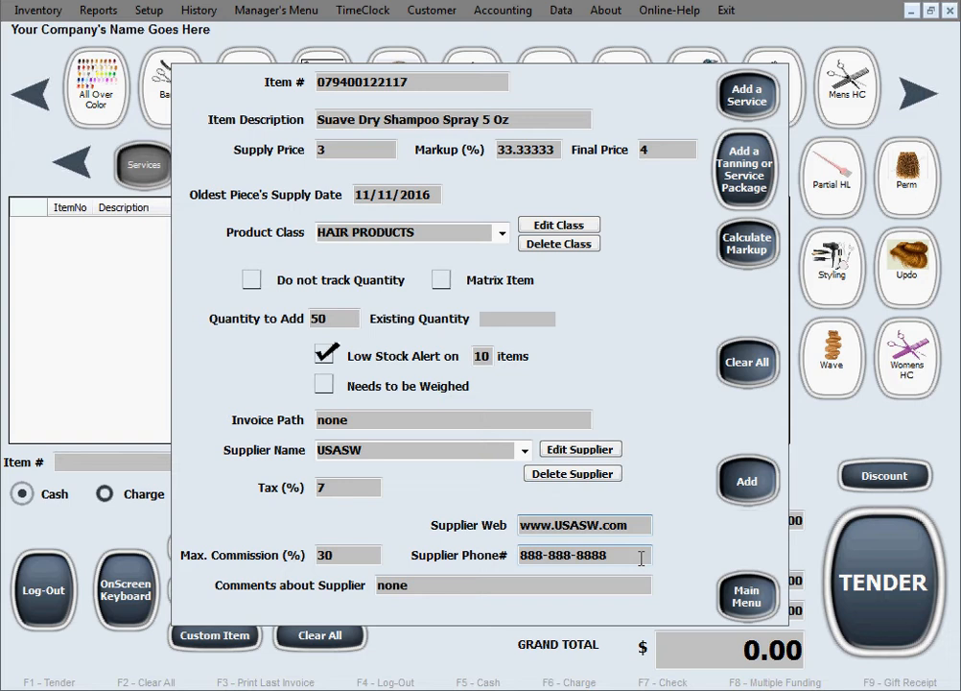
triple_click(561, 555)
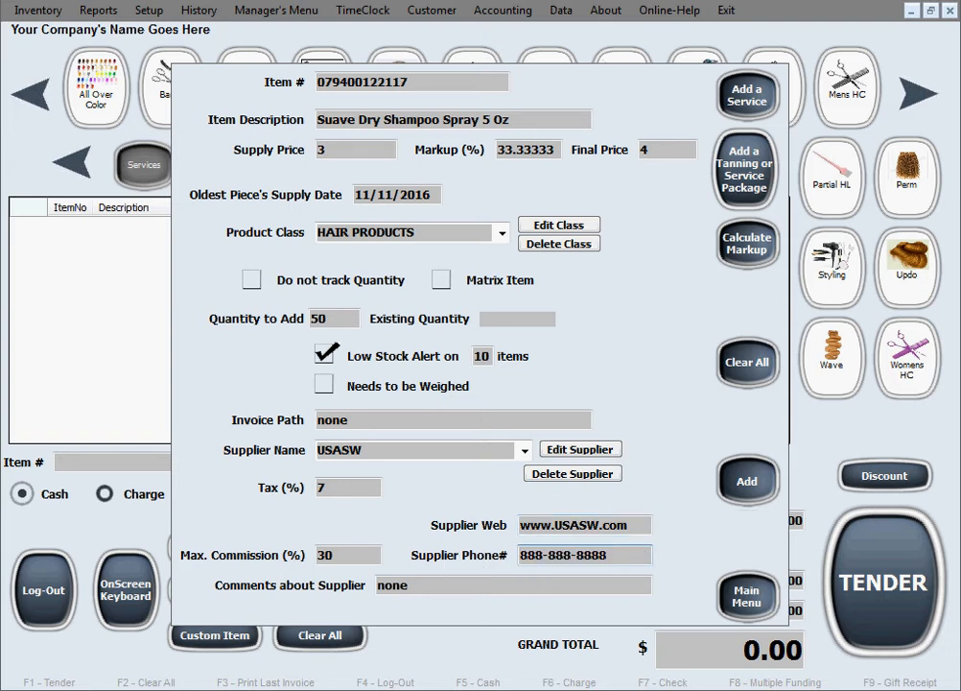
type("111-222-3333")
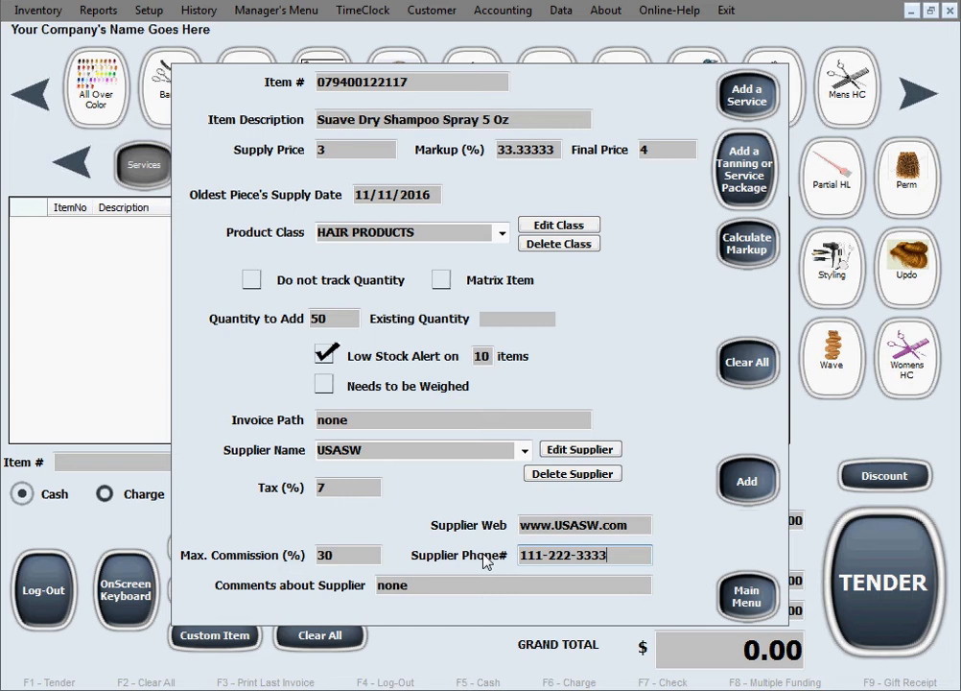
left_click(503, 586)
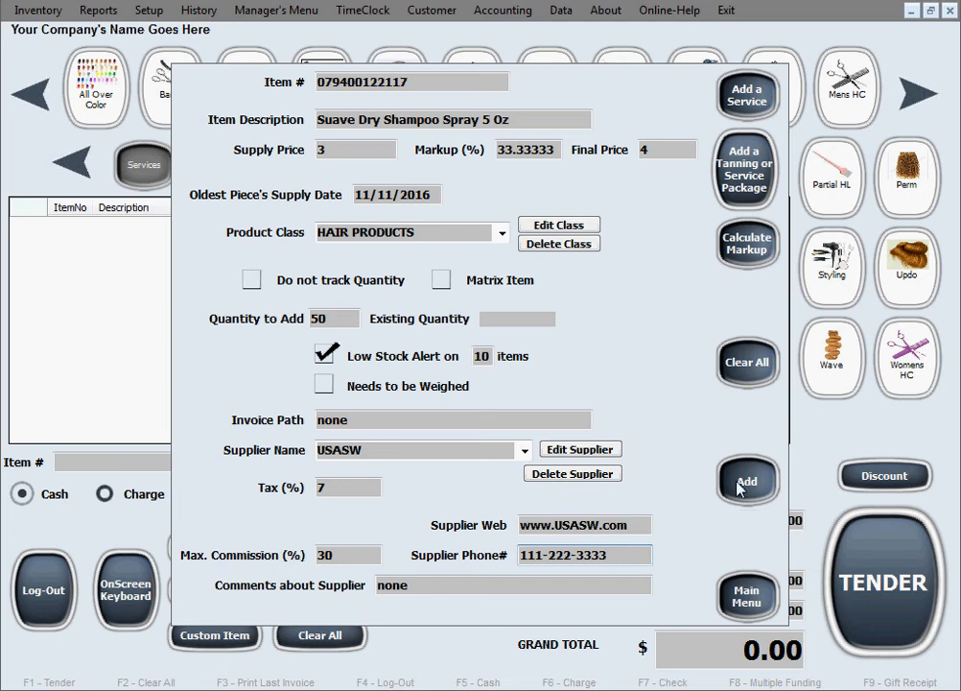
Add the dry shampoo item to the database, confirming and dismissing the success notice.
left_click(747, 481)
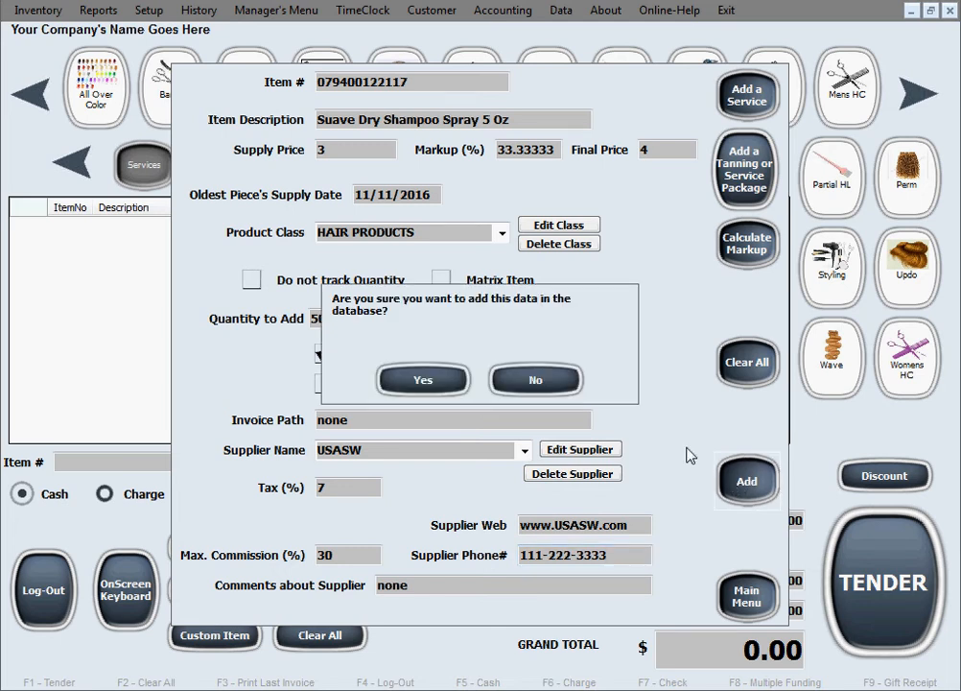
left_click(422, 379)
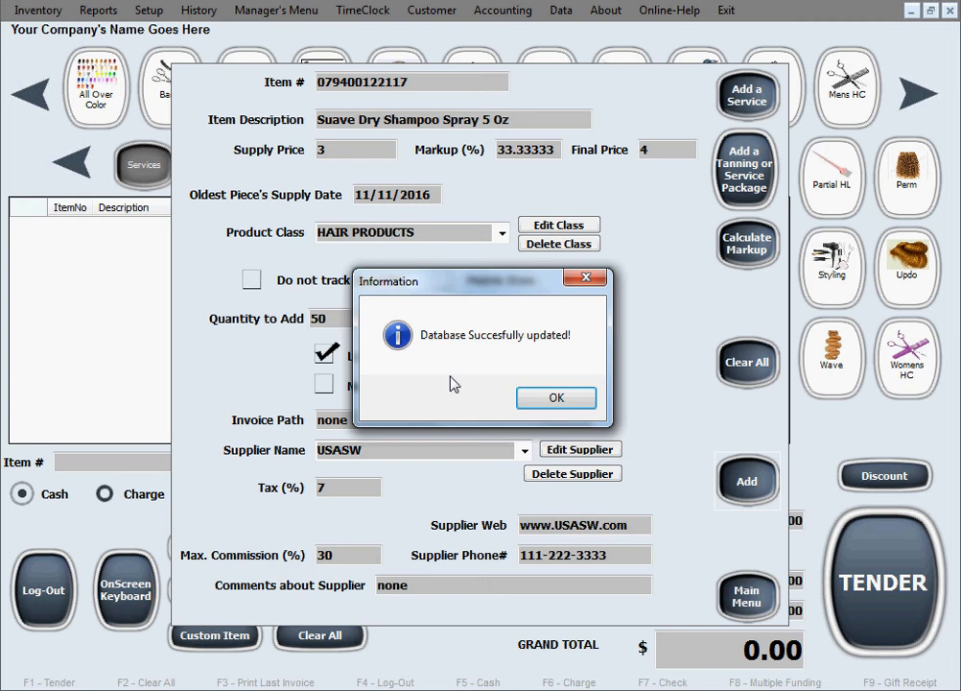
left_click(555, 397)
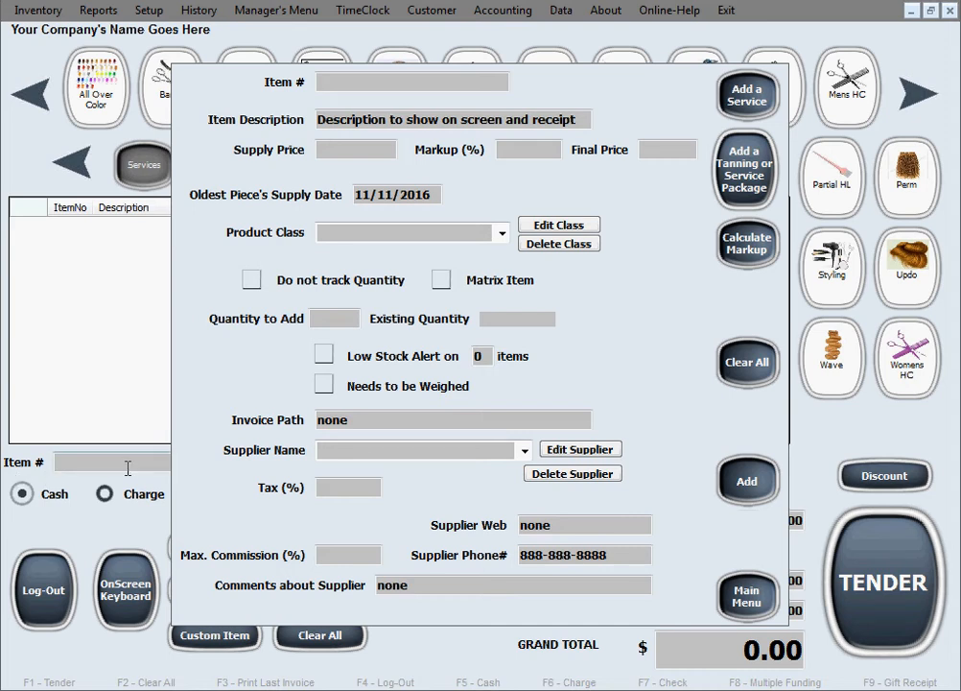
mouse_move(279, 464)
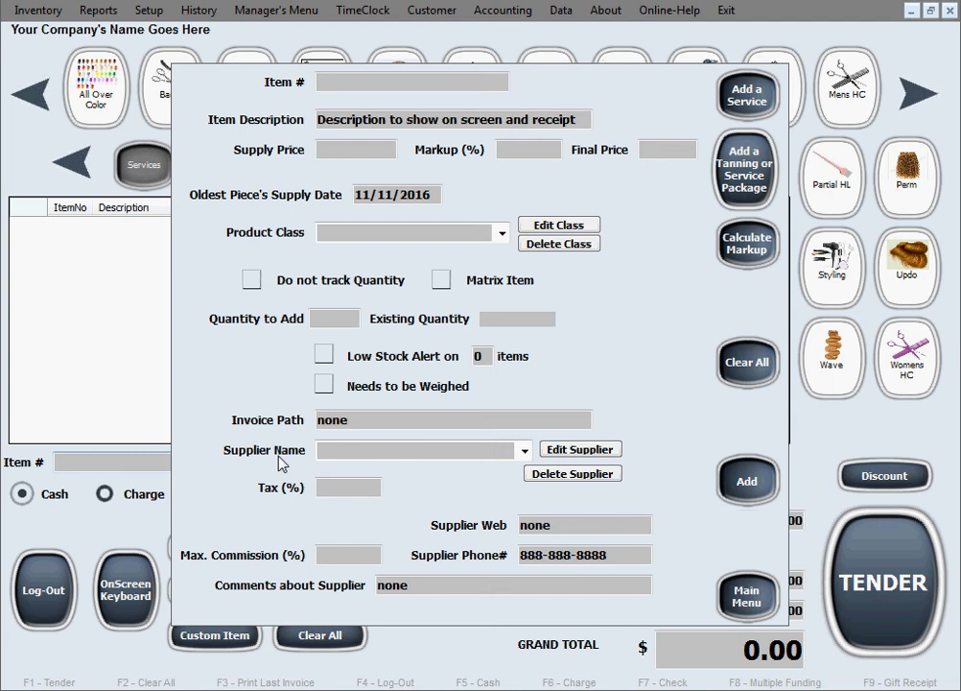
Enter item SuavCond, described as Suave Conditioner 10oz Bottle, with supply price 5, and choose its product class.
left_click(412, 82)
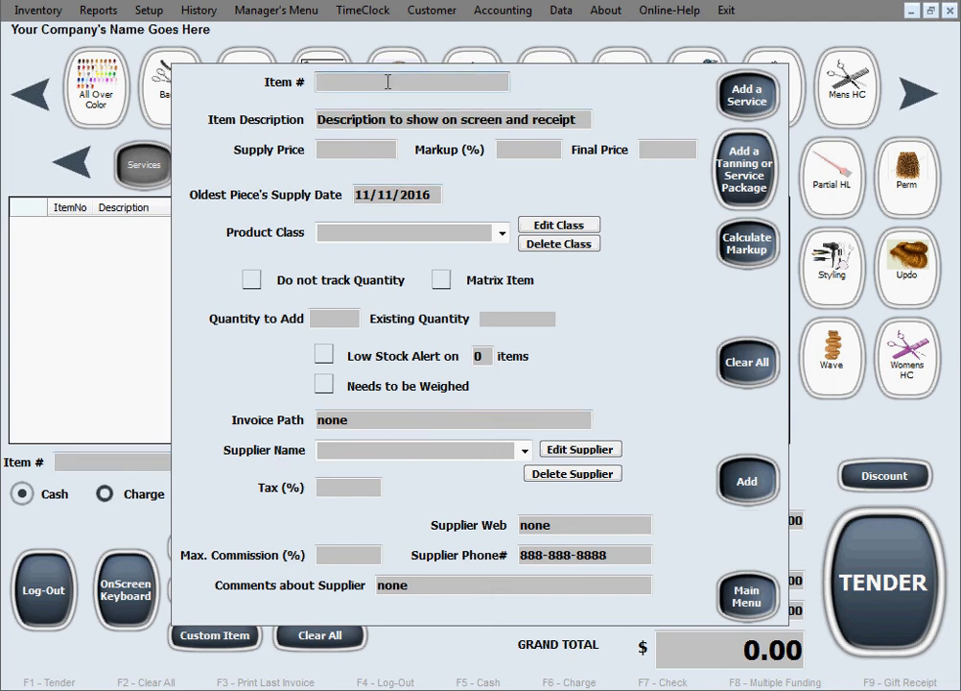
type("SuavCond")
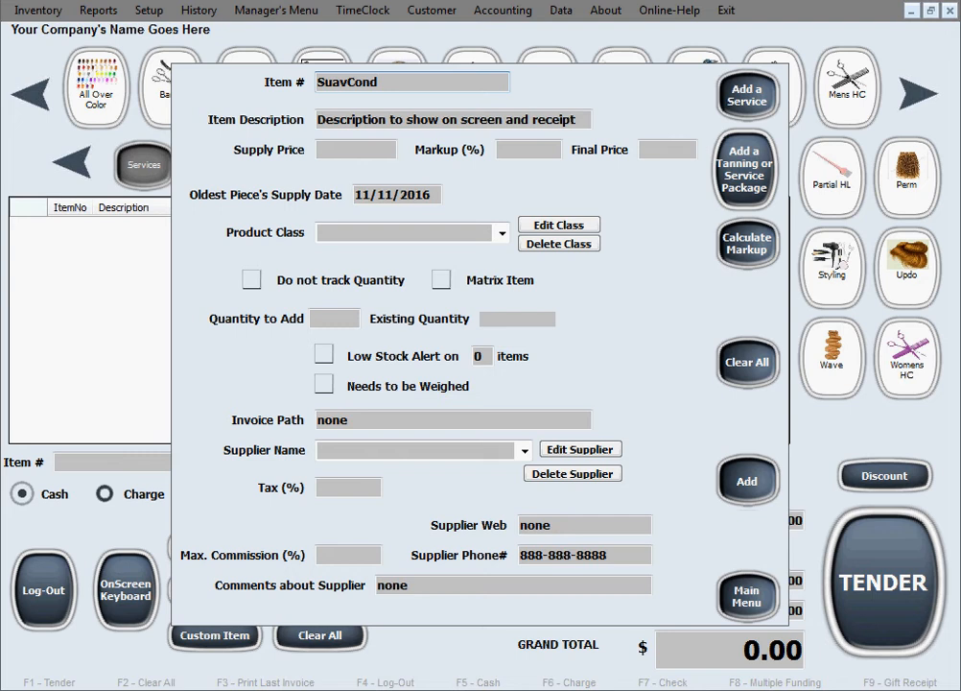
triple_click(450, 119)
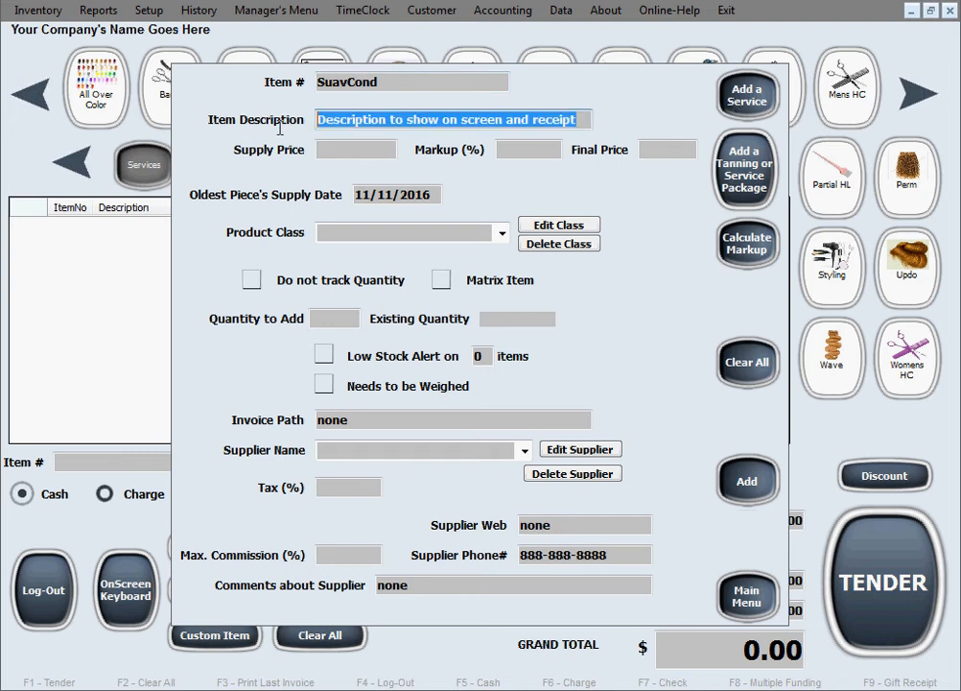
type("Suave Conditioner 10oz Bottle")
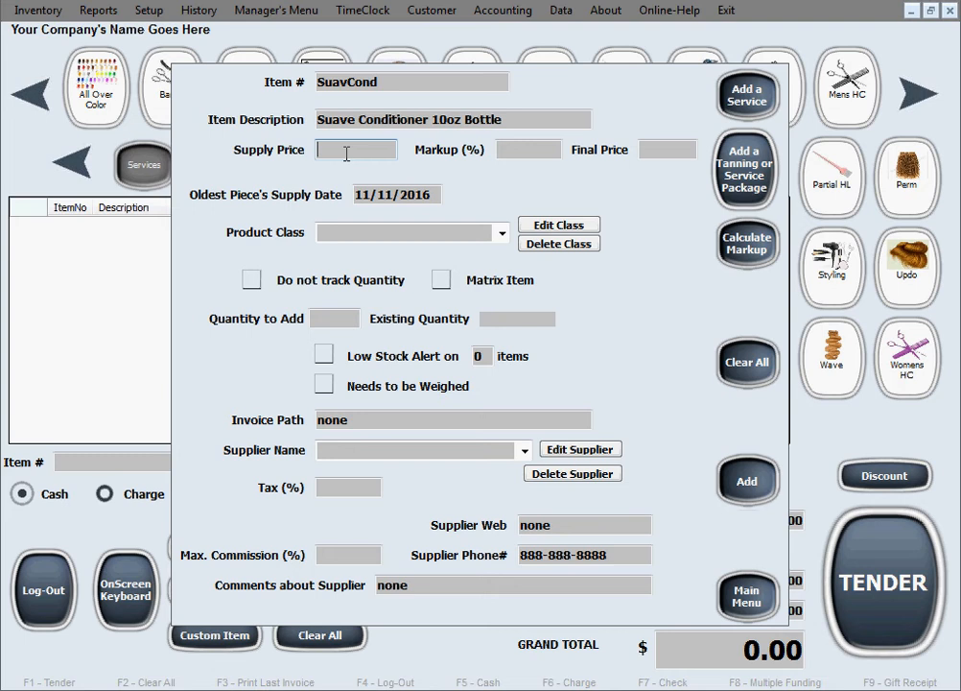
left_click(355, 149)
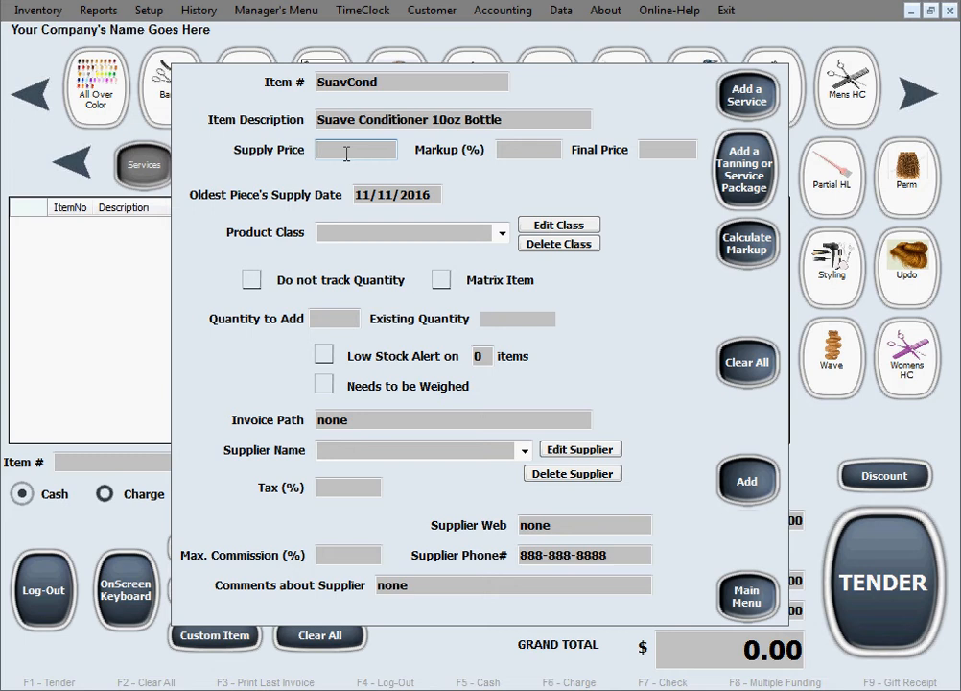
type("5")
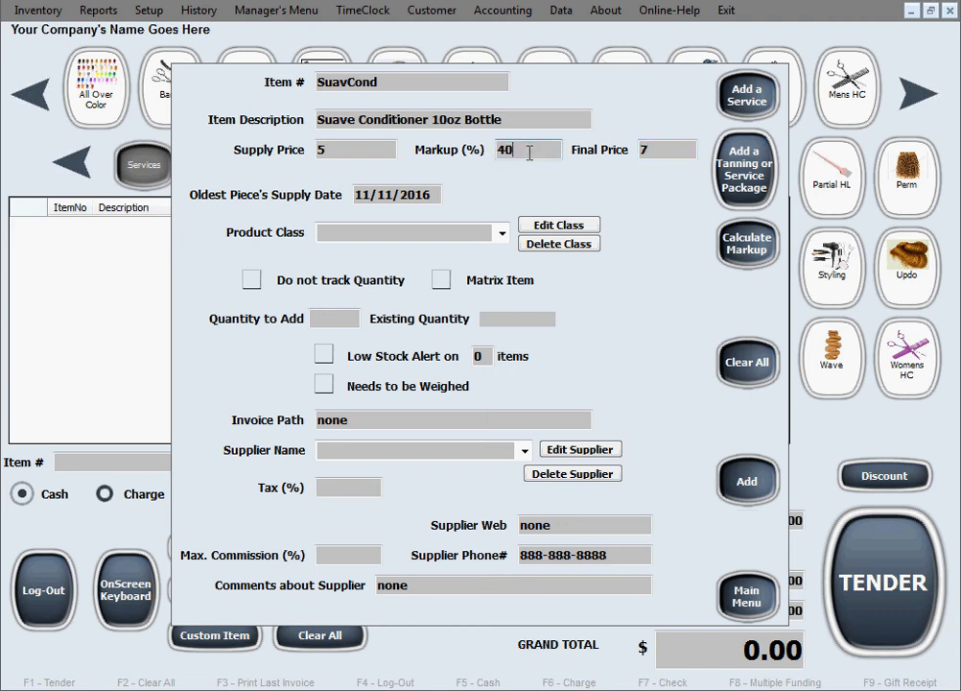
left_click(500, 233)
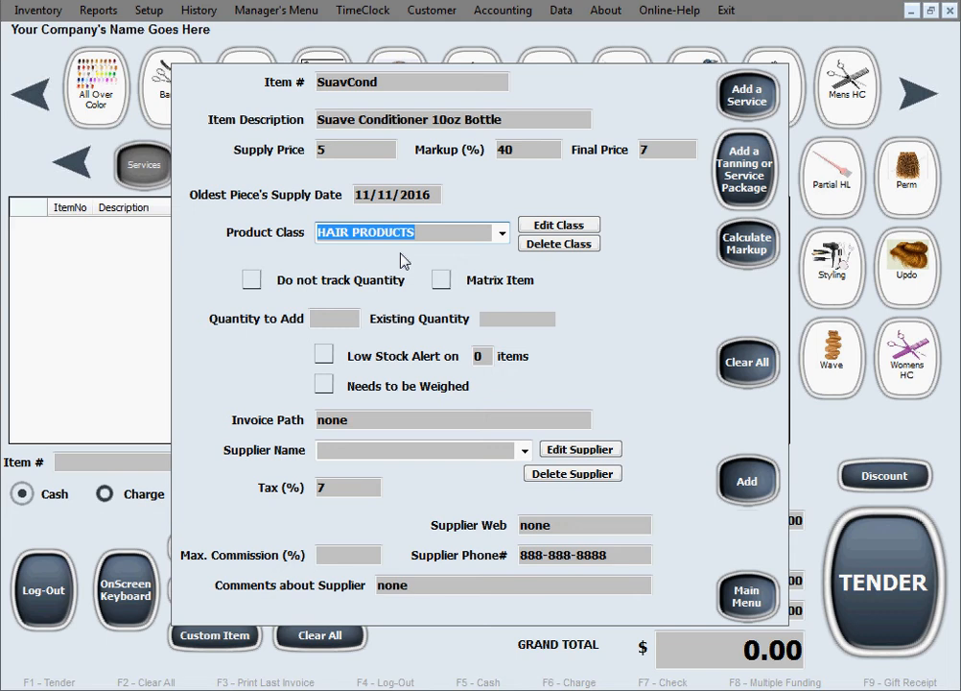
mouse_move(347, 506)
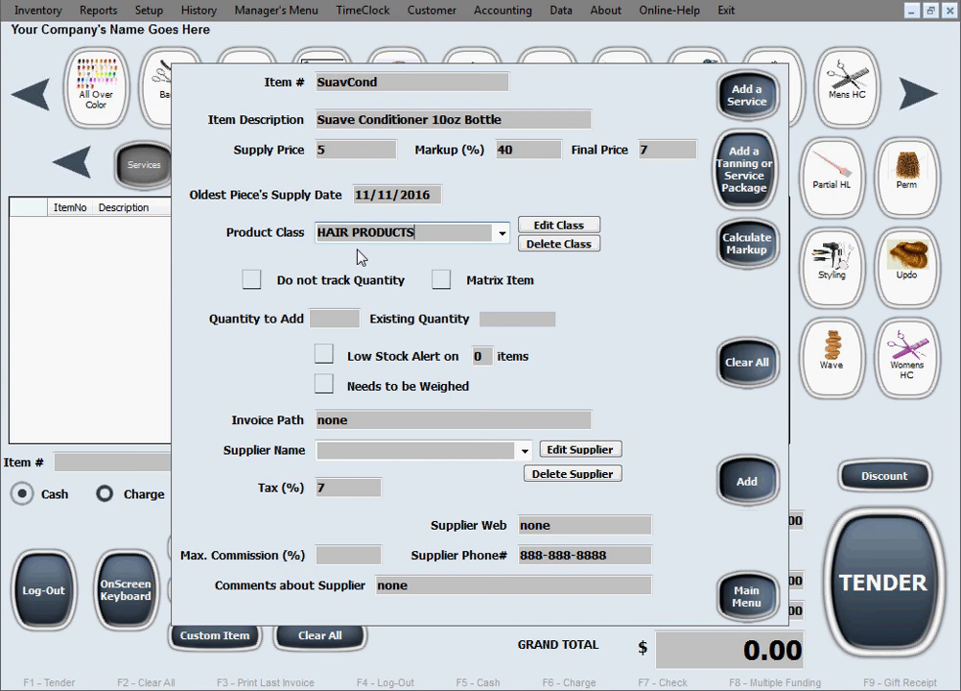
mouse_move(395, 291)
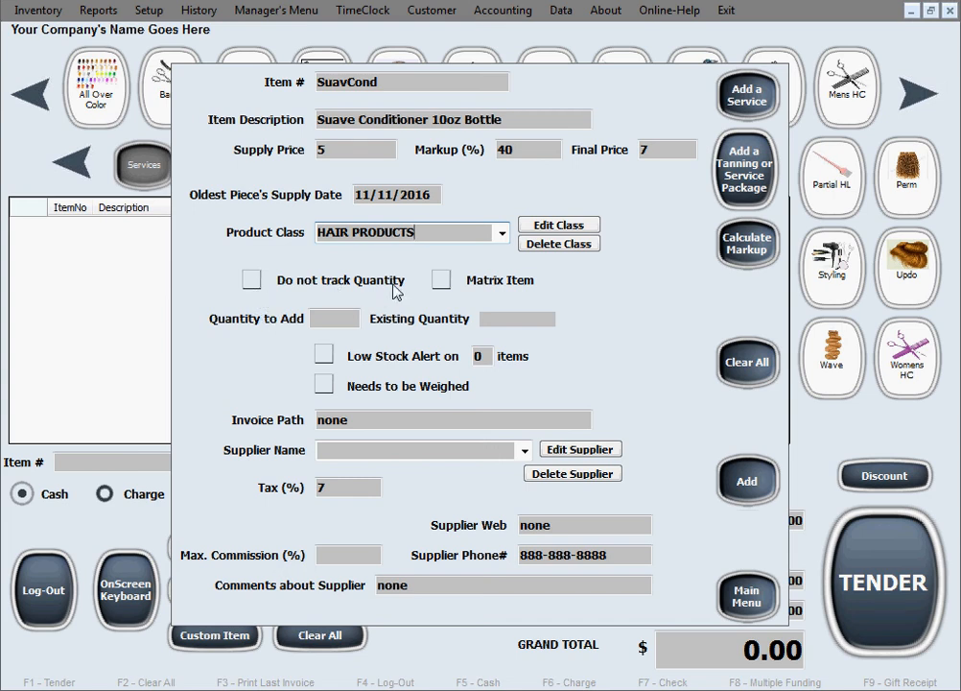
Turn off quantity tracking, choose supplier USASW and set 20% maximum commission.
left_click(251, 279)
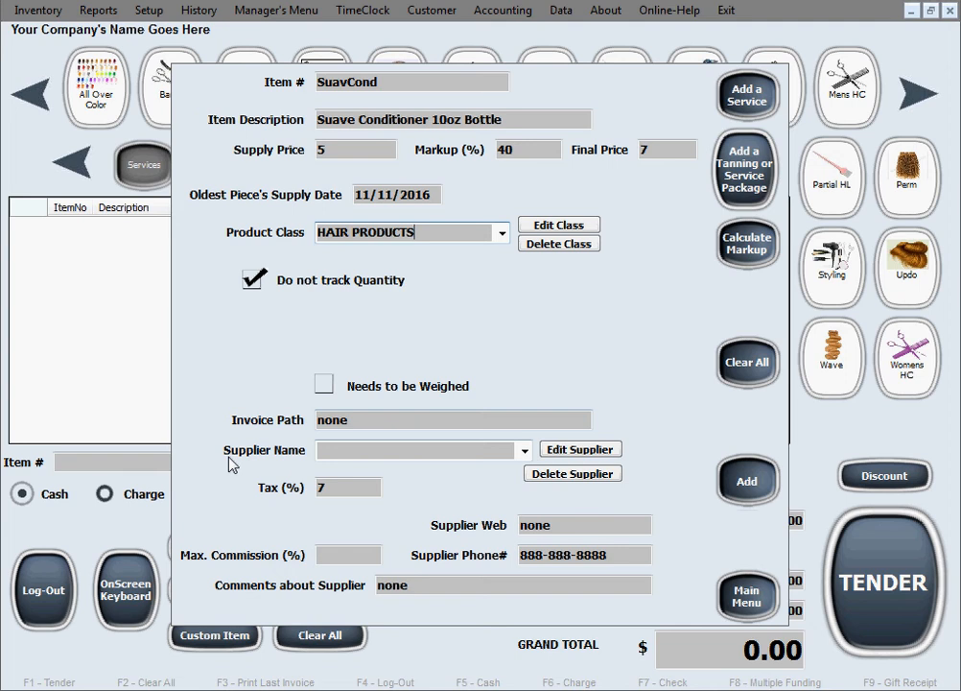
left_click(524, 449)
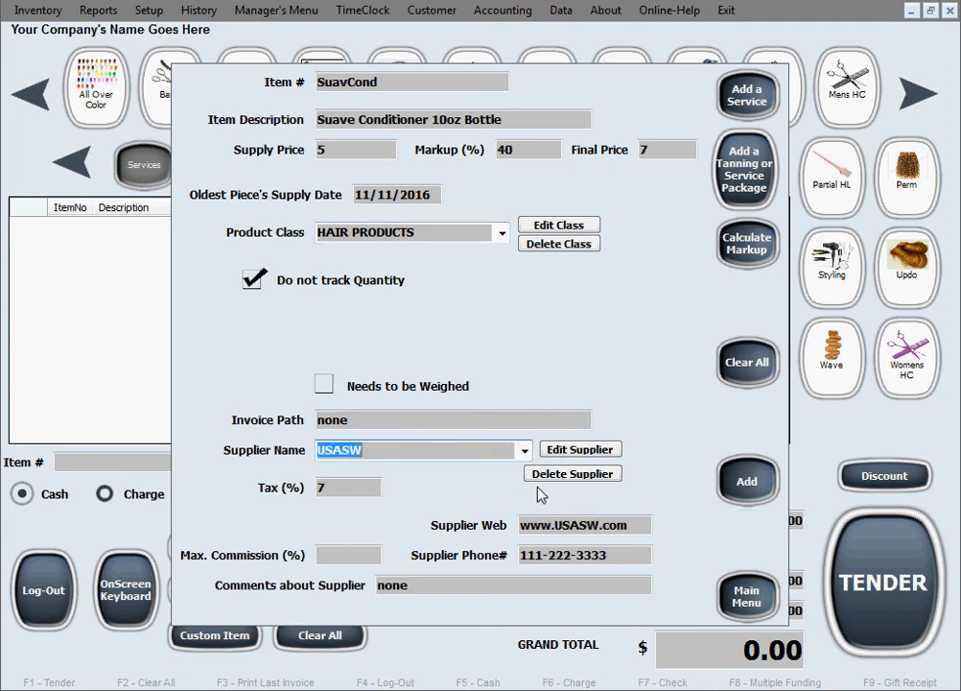
left_click(583, 523)
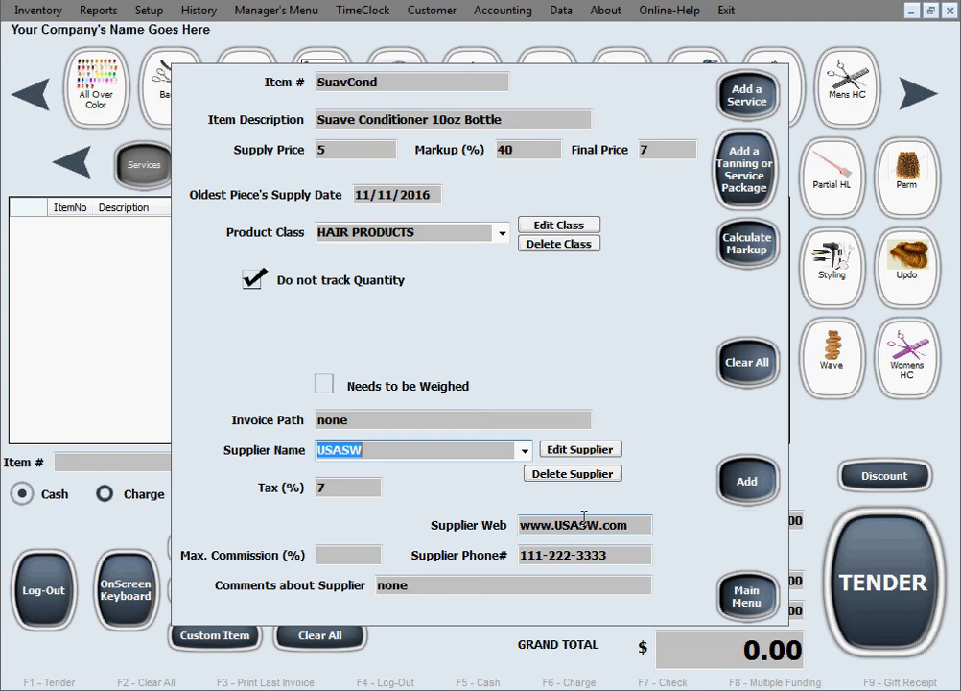
mouse_move(348, 554)
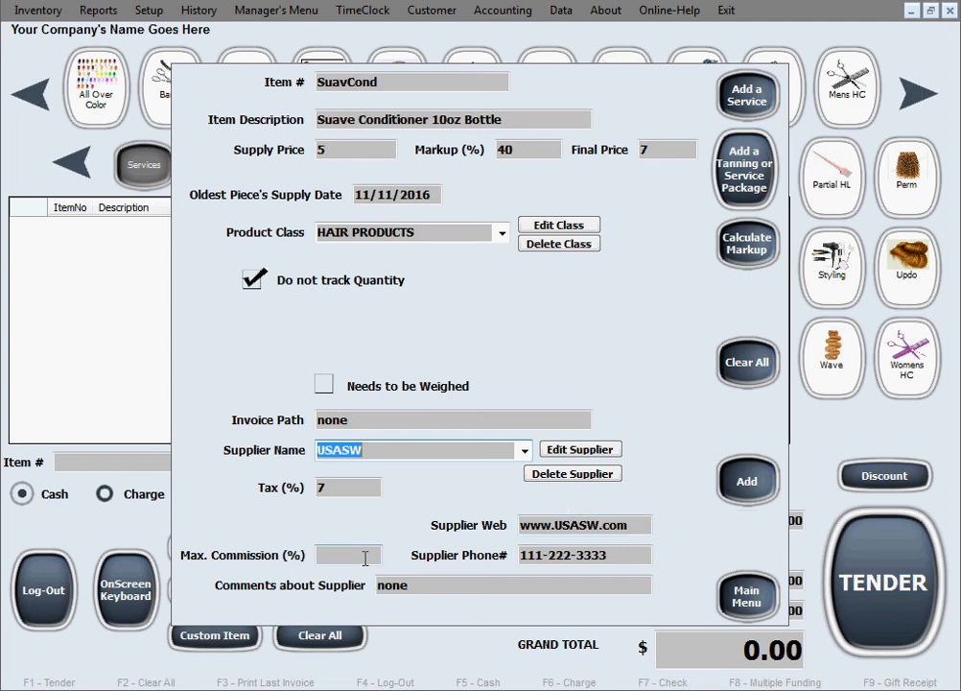
left_click(348, 555)
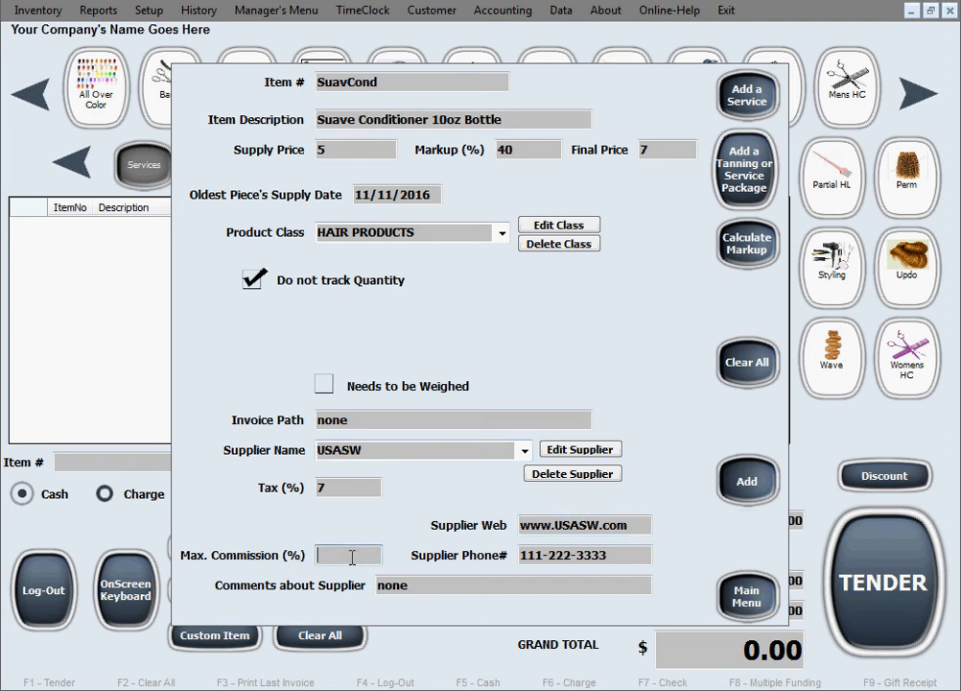
type("2")
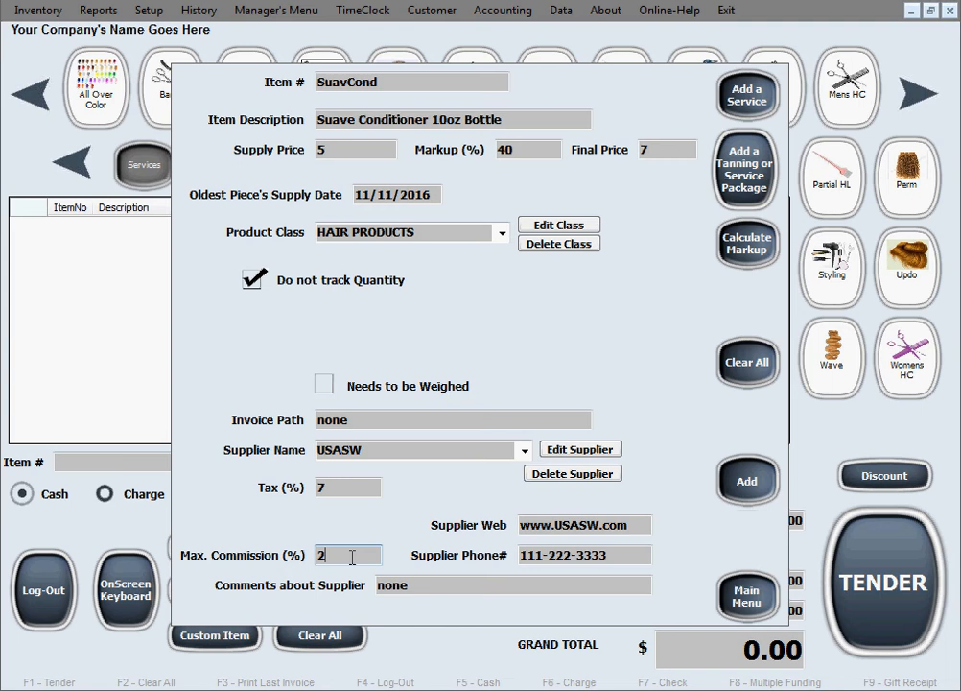
type("0")
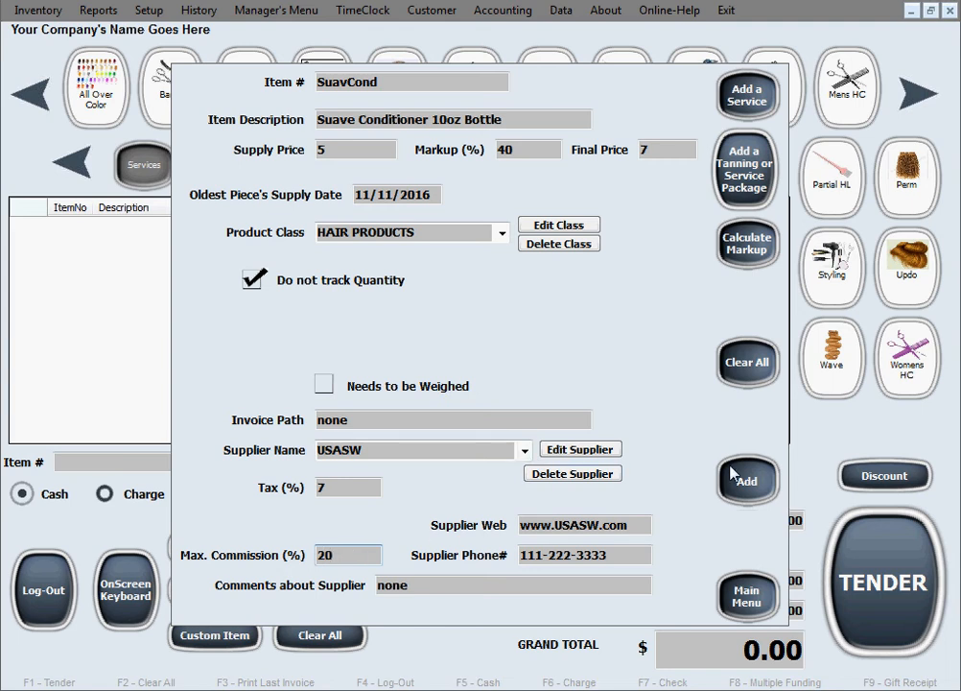
Add the conditioner to the database, confirming and dismissing the success message.
left_click(746, 480)
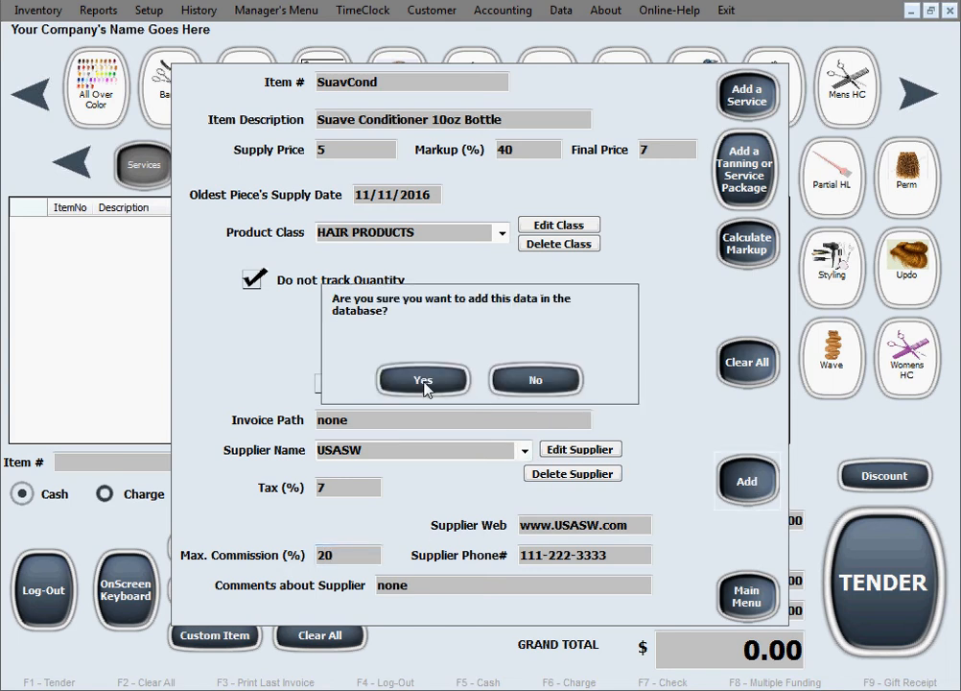
left_click(422, 379)
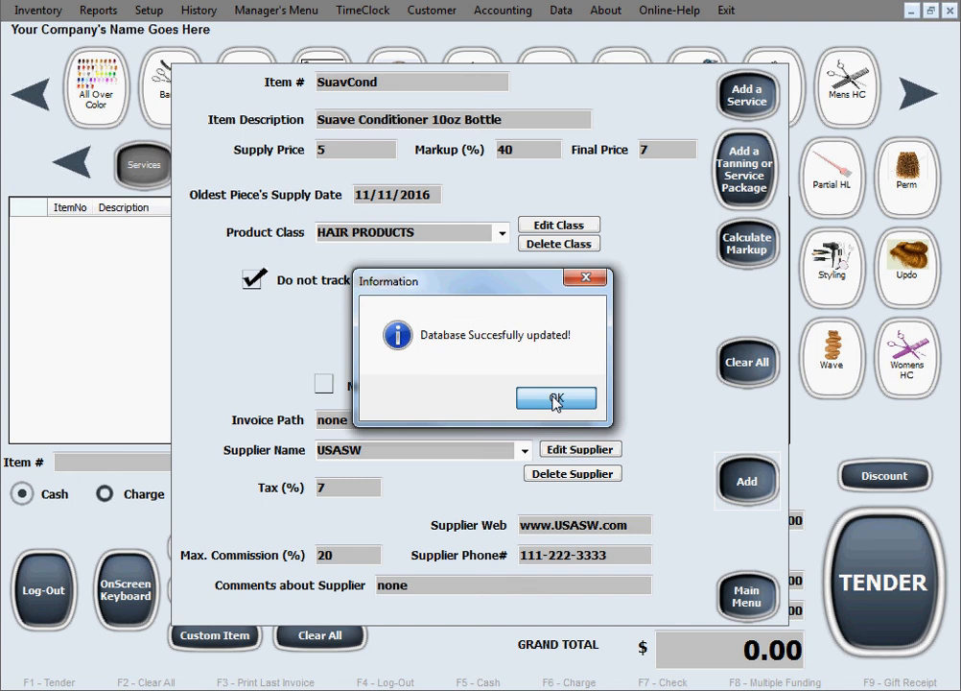
left_click(557, 399)
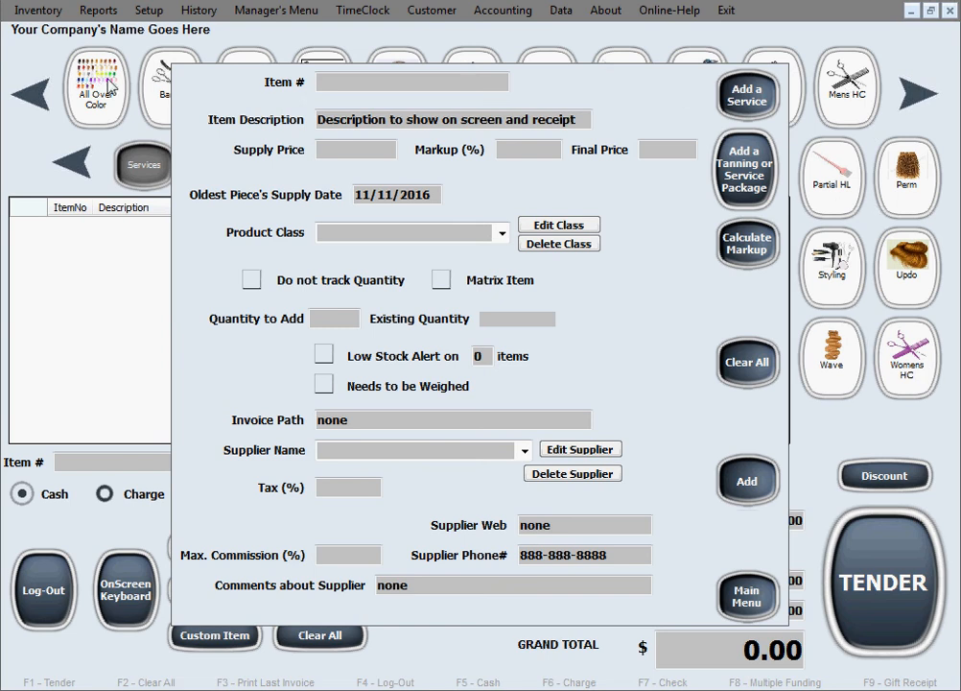
mouse_move(893, 358)
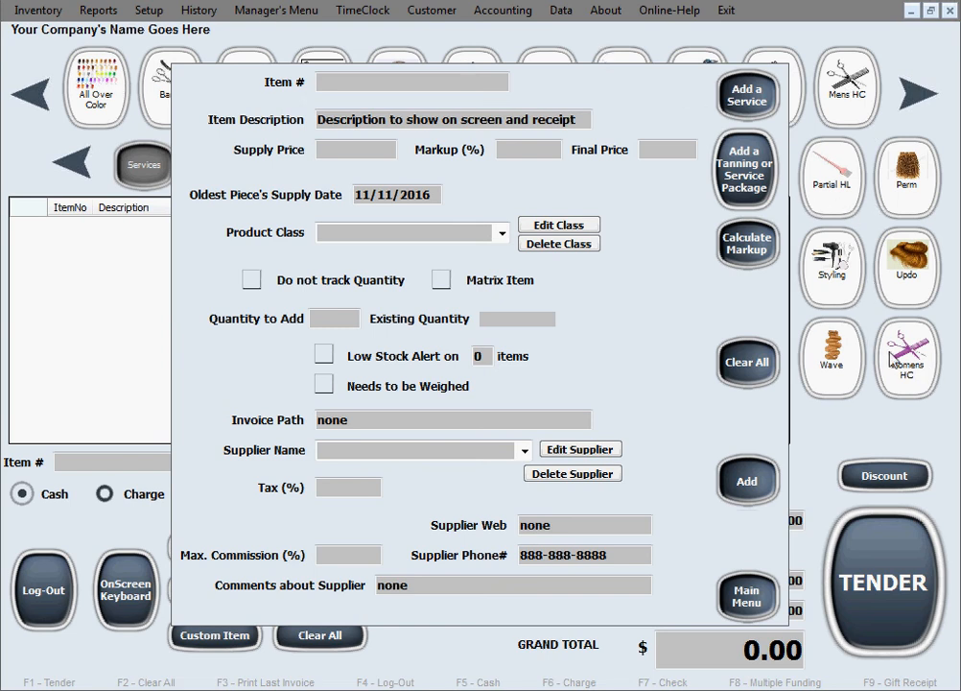
mouse_move(840, 389)
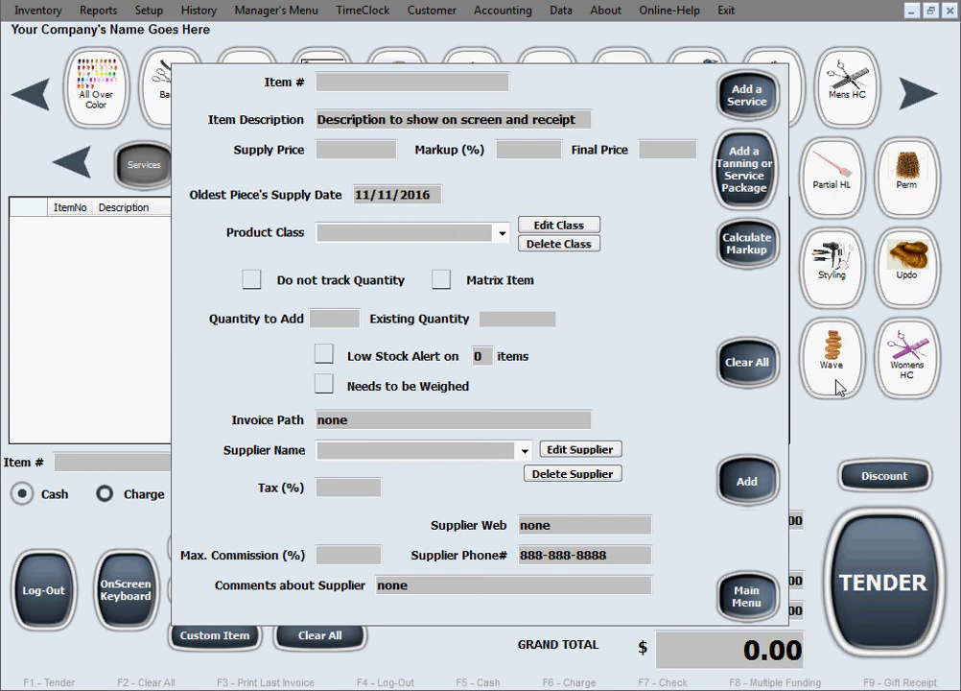
mouse_move(836, 384)
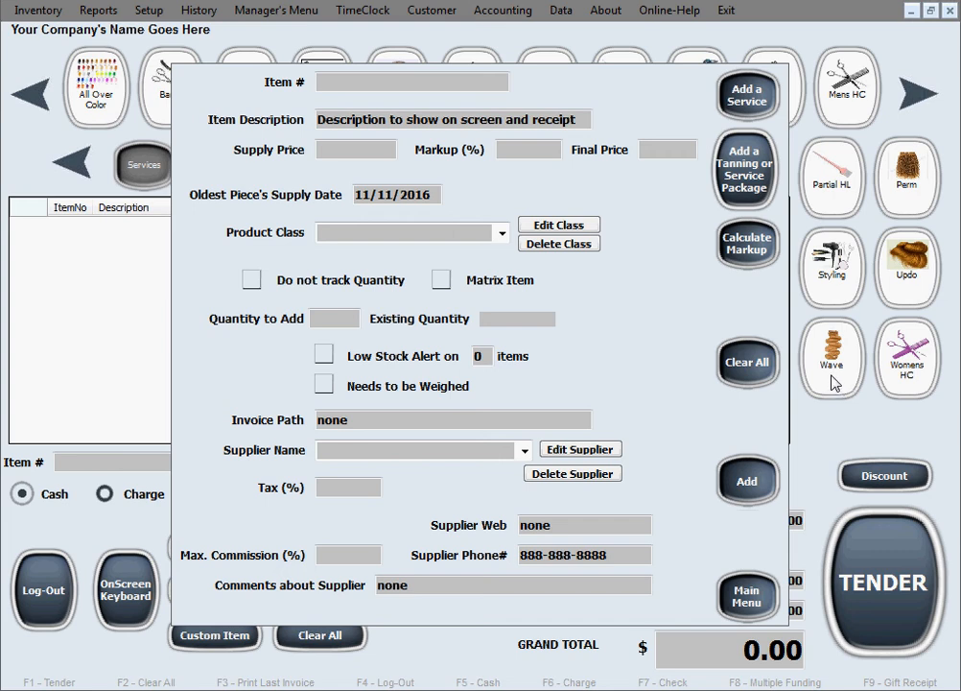
mouse_move(827, 380)
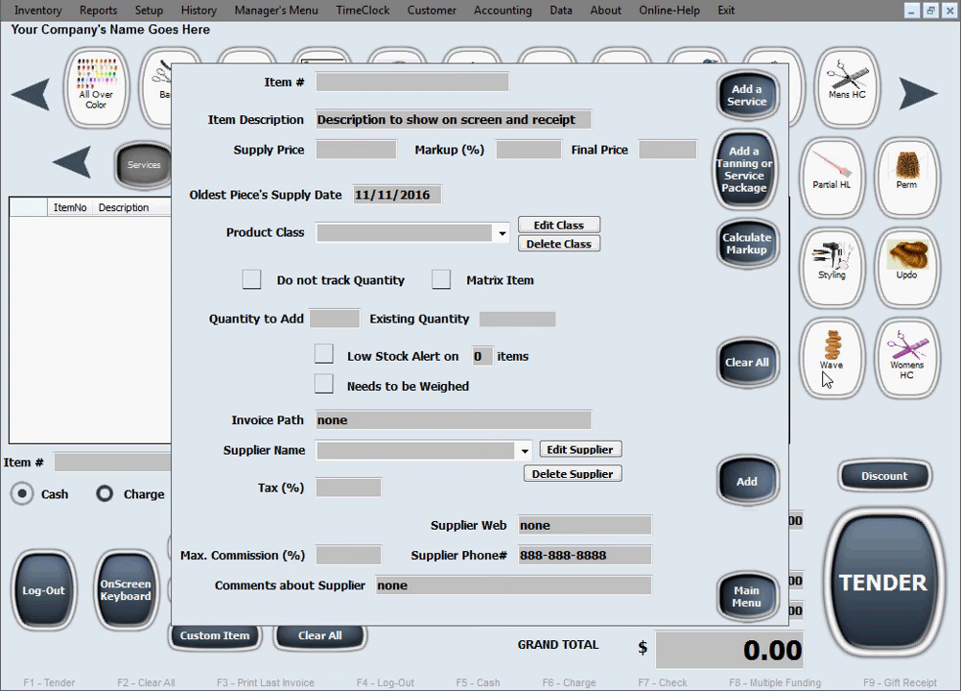
mouse_move(830, 376)
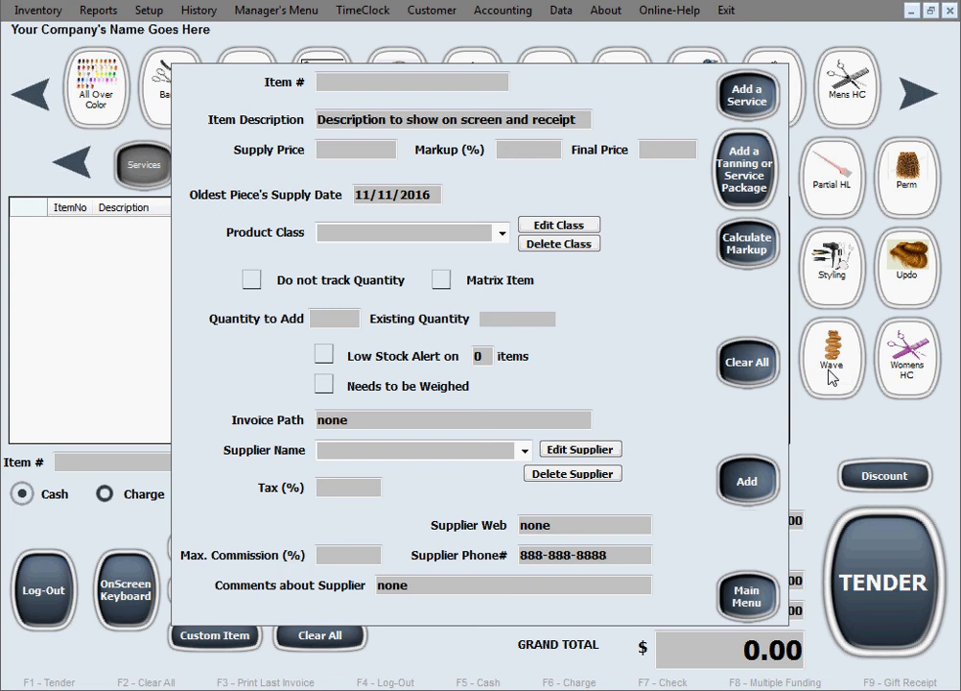
mouse_move(919, 284)
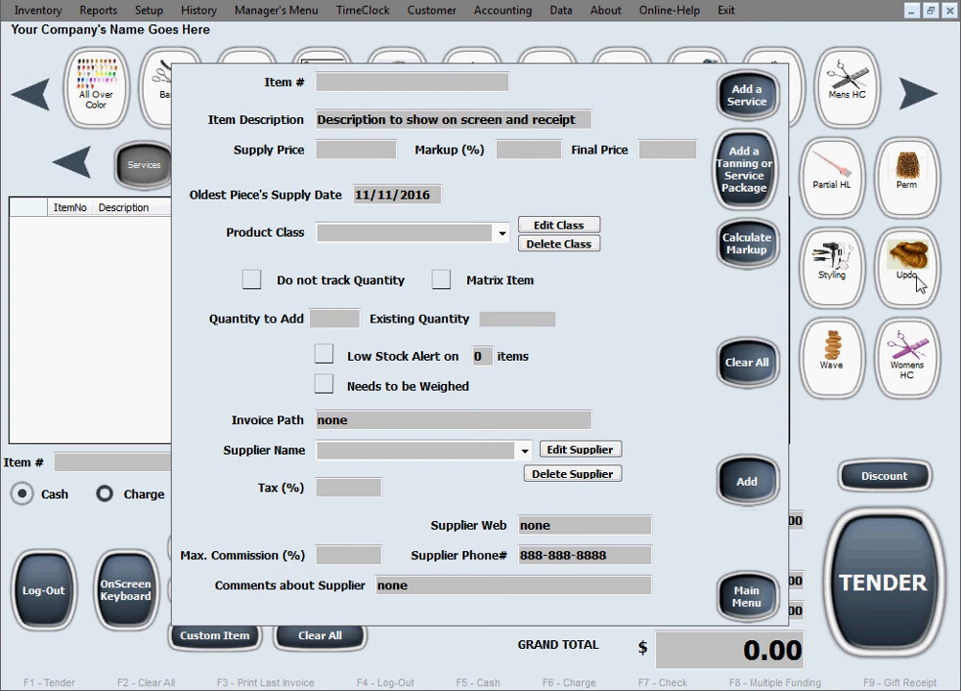
Look over the cleared inventory form, clicking its Item # field.
left_click(412, 82)
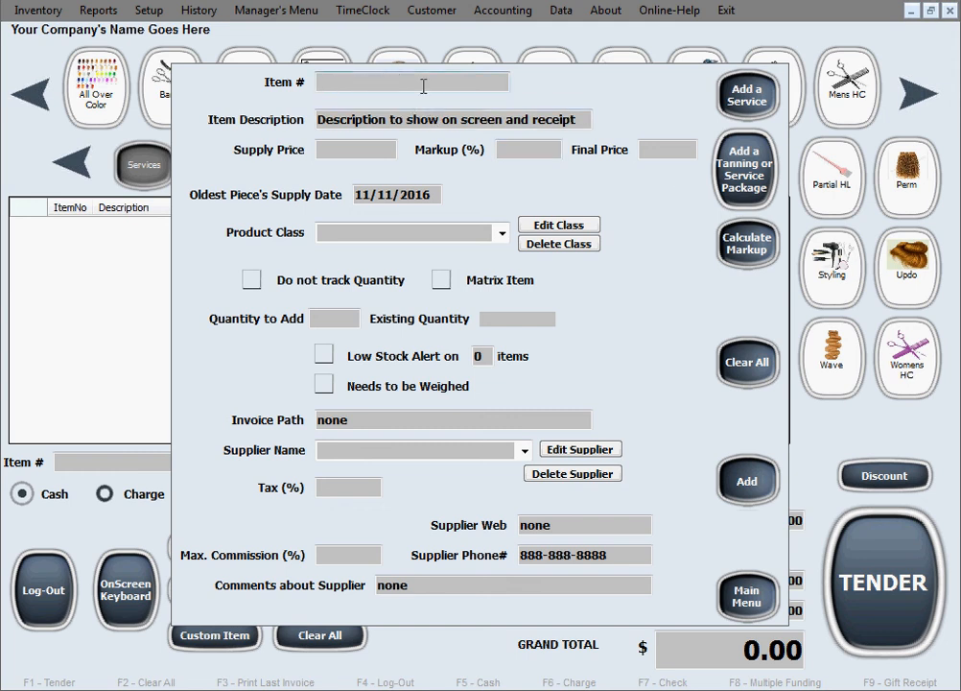
mouse_move(663, 470)
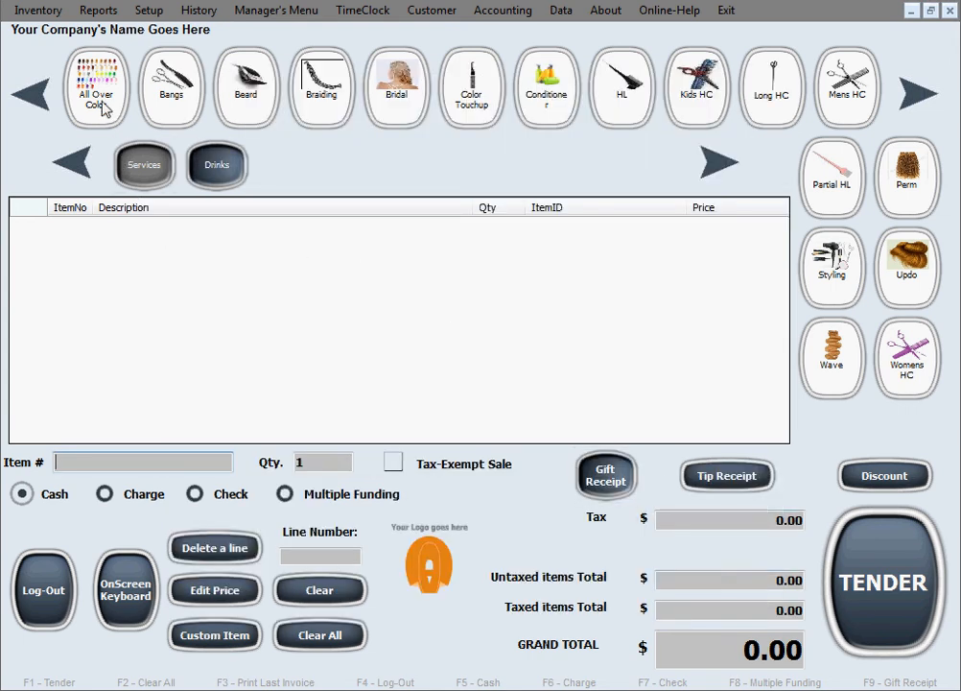
Ring up the All Over Color service and agree to add it to inventory.
left_click(96, 87)
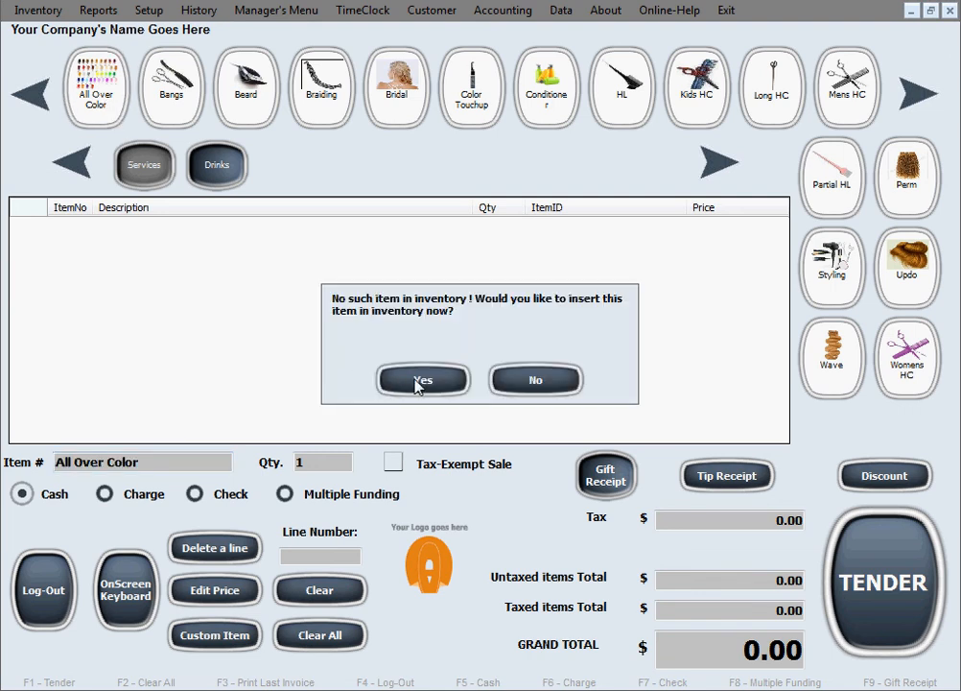
mouse_move(439, 390)
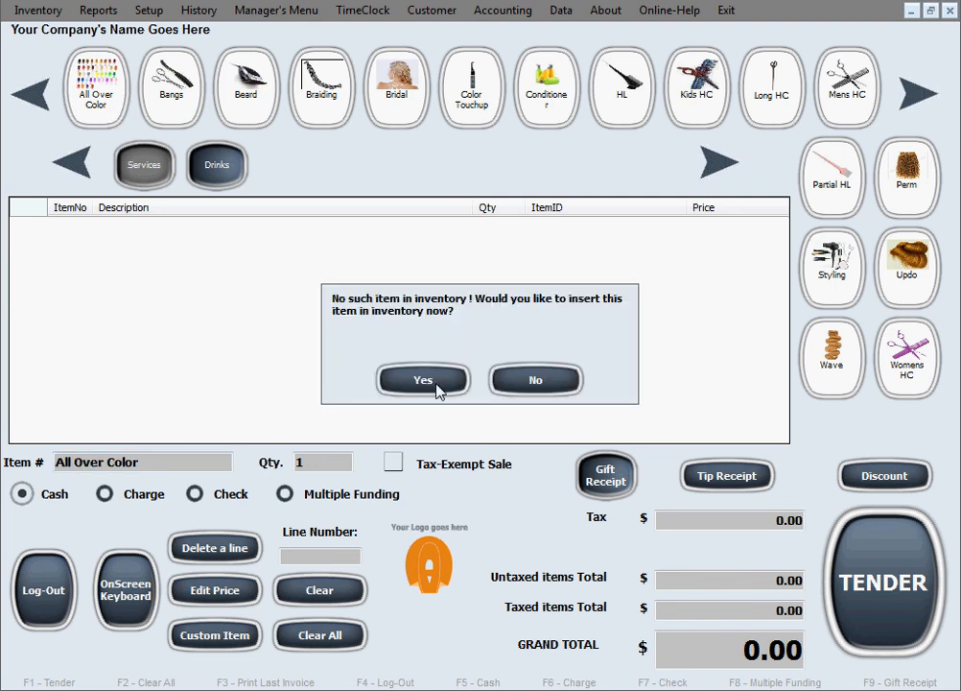
left_click(422, 379)
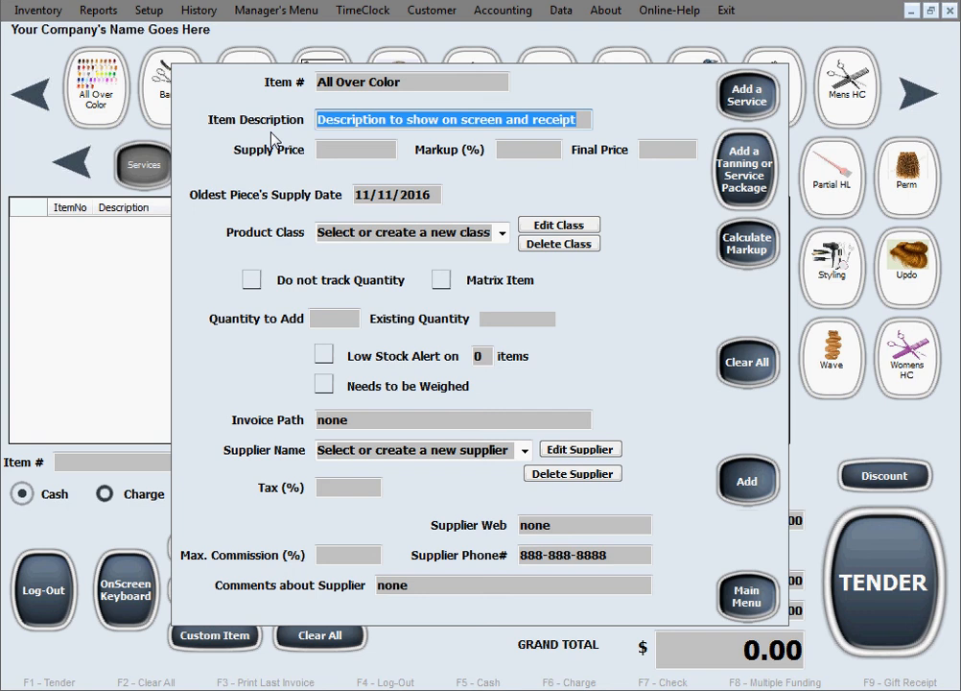
Describe the item as All Over Color Service with supply price 0 and product class Service.
type("All Over Color Service")
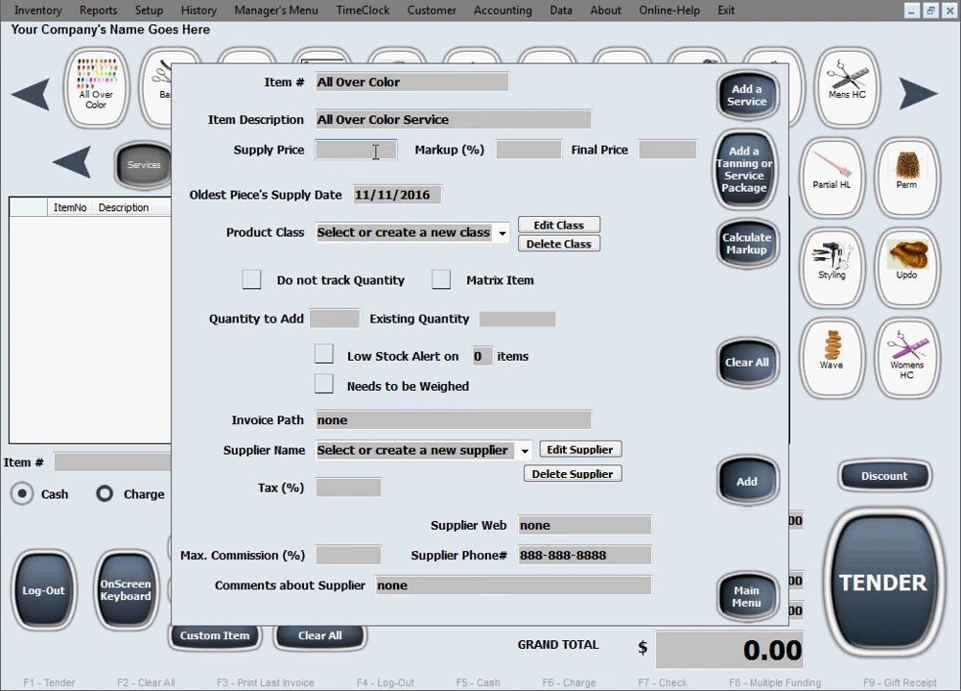
type("0")
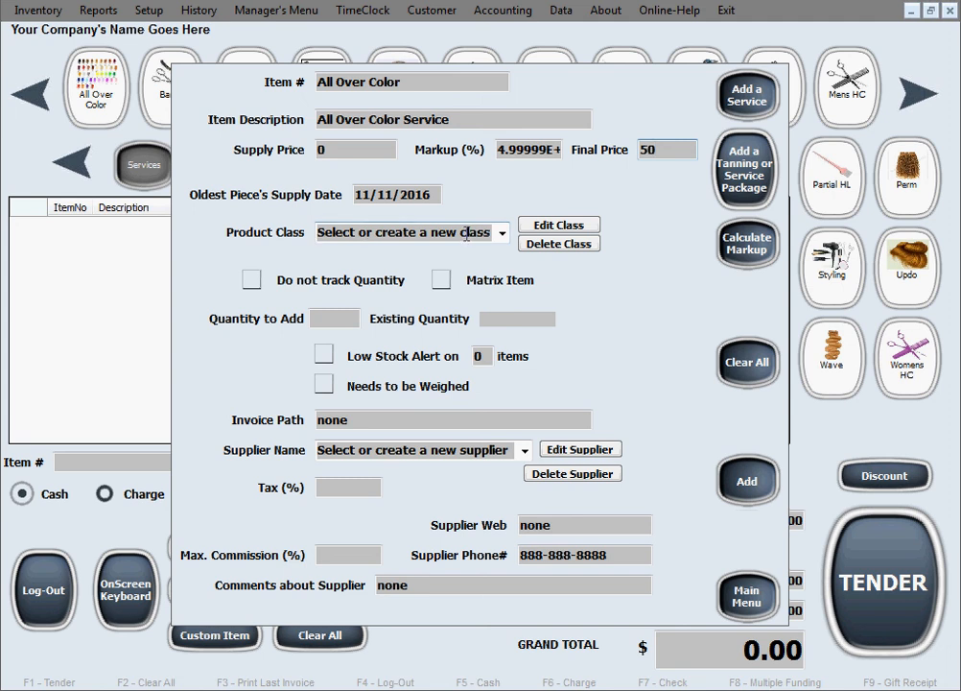
left_click(403, 233)
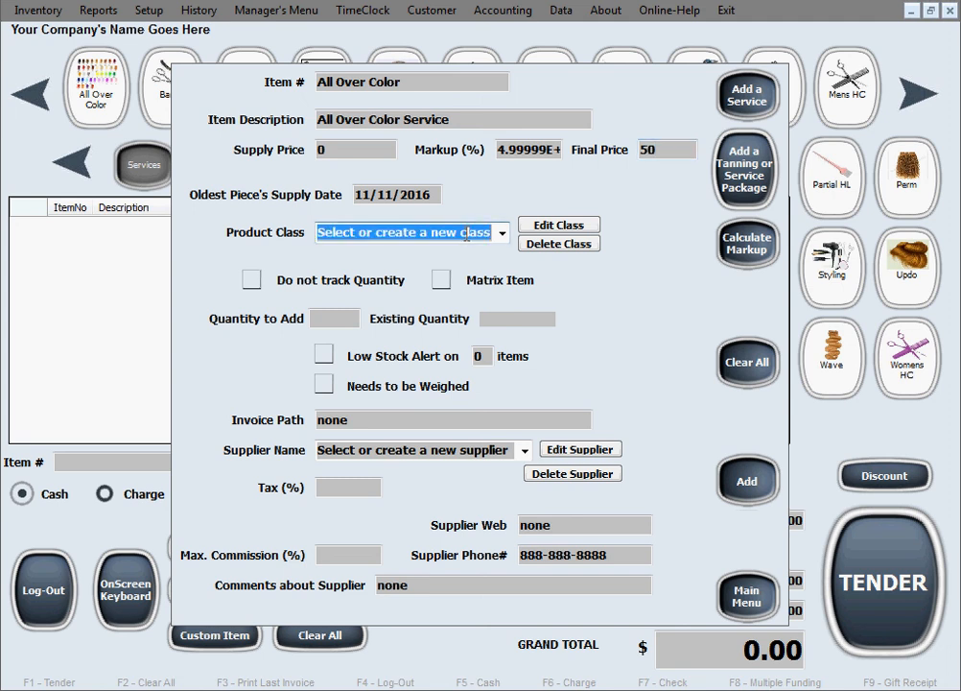
type("Service")
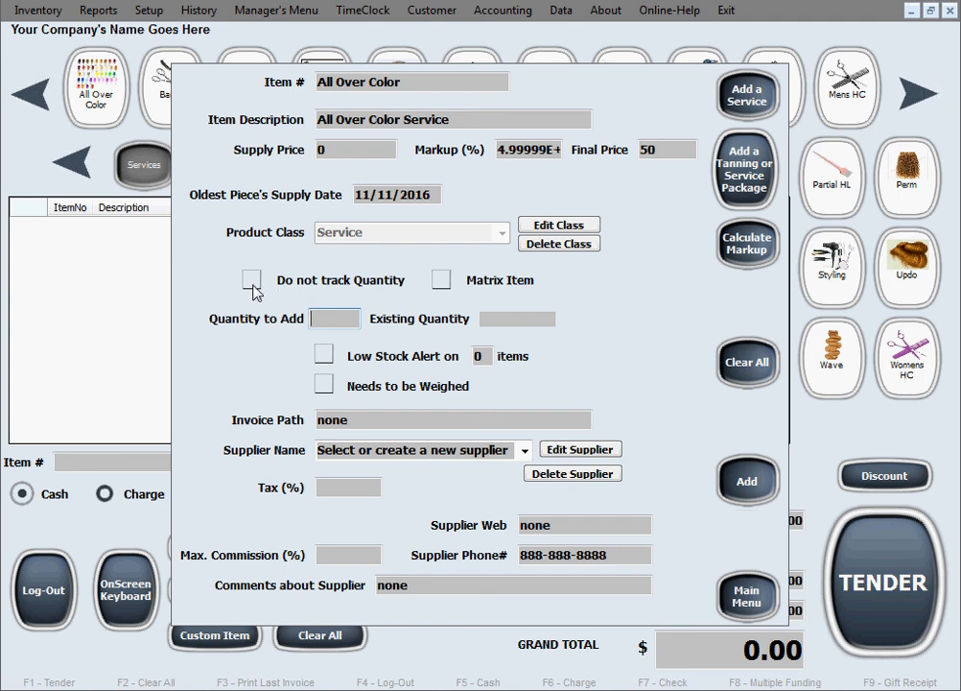
Set no quantity tracking, supplier Salon, 0% tax and 50% commission, then add the service.
left_click(253, 279)
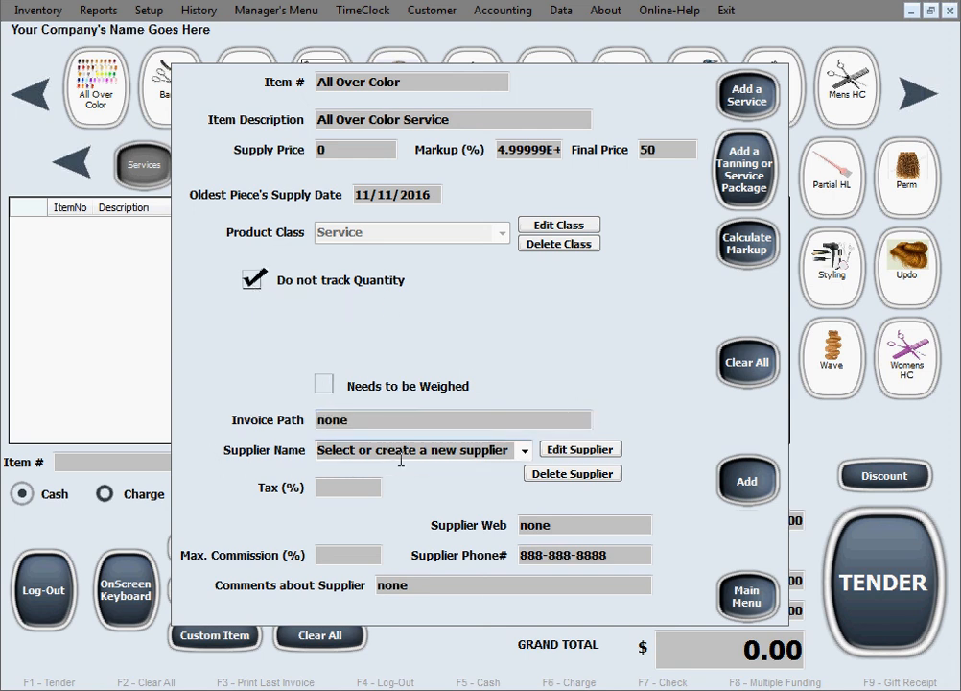
type("Sa")
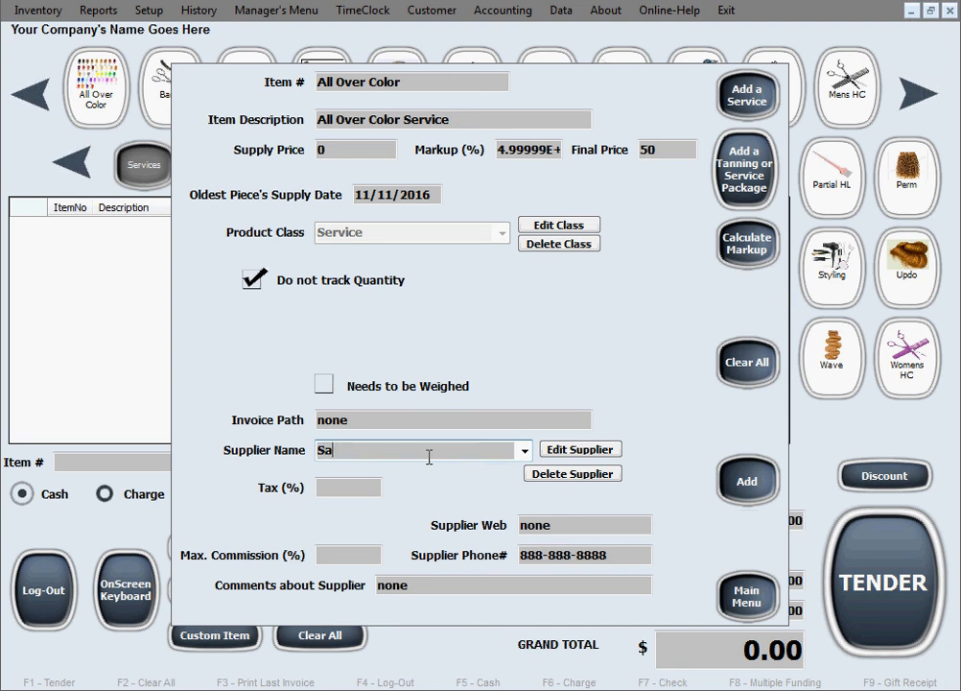
type("lon")
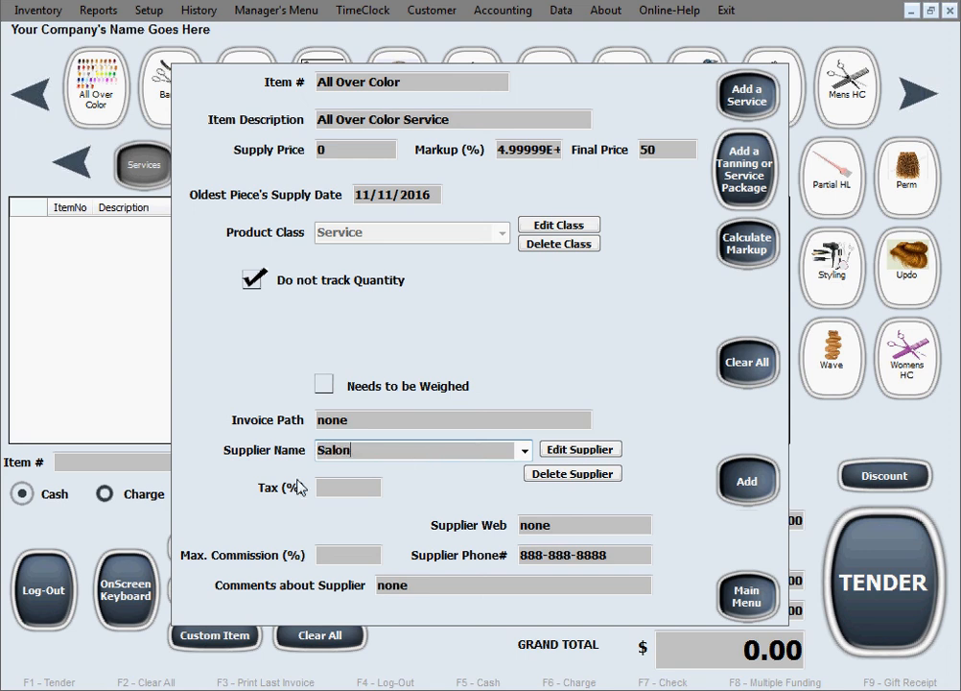
left_click(347, 487)
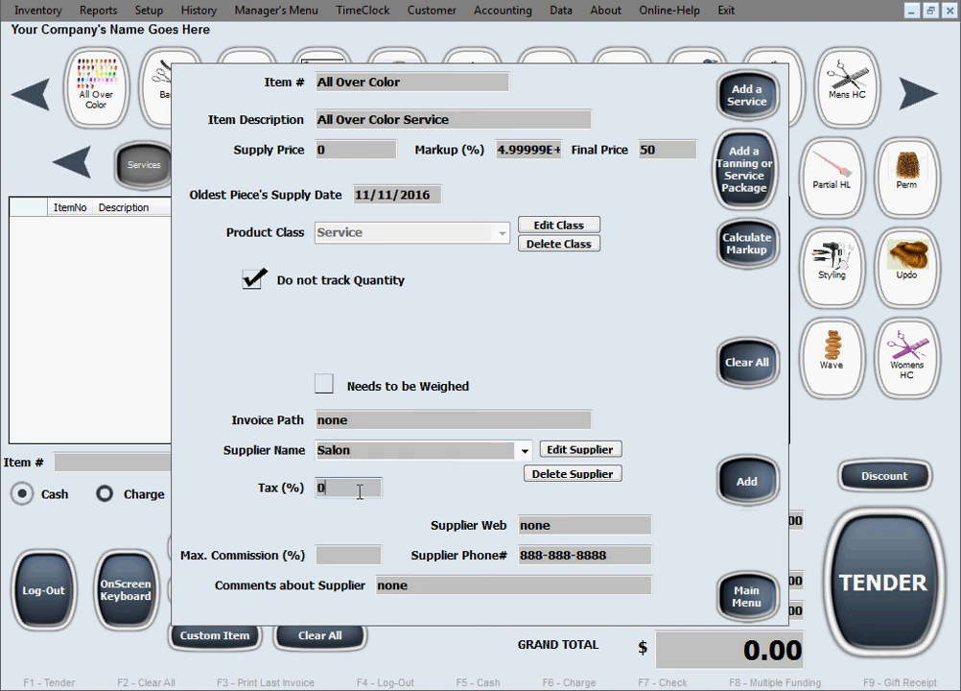
mouse_move(307, 524)
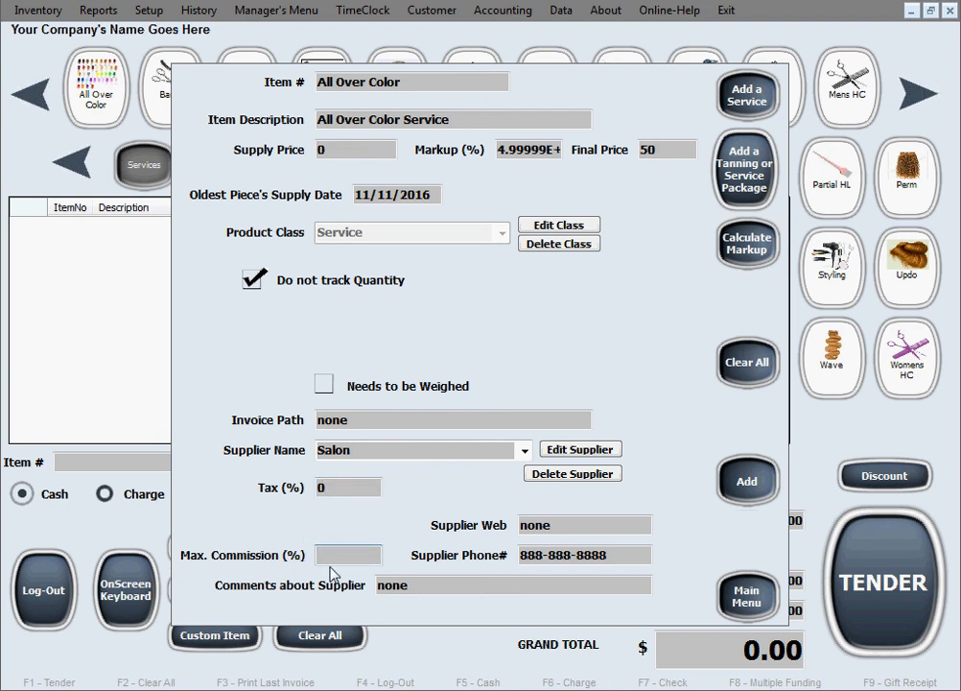
type("50")
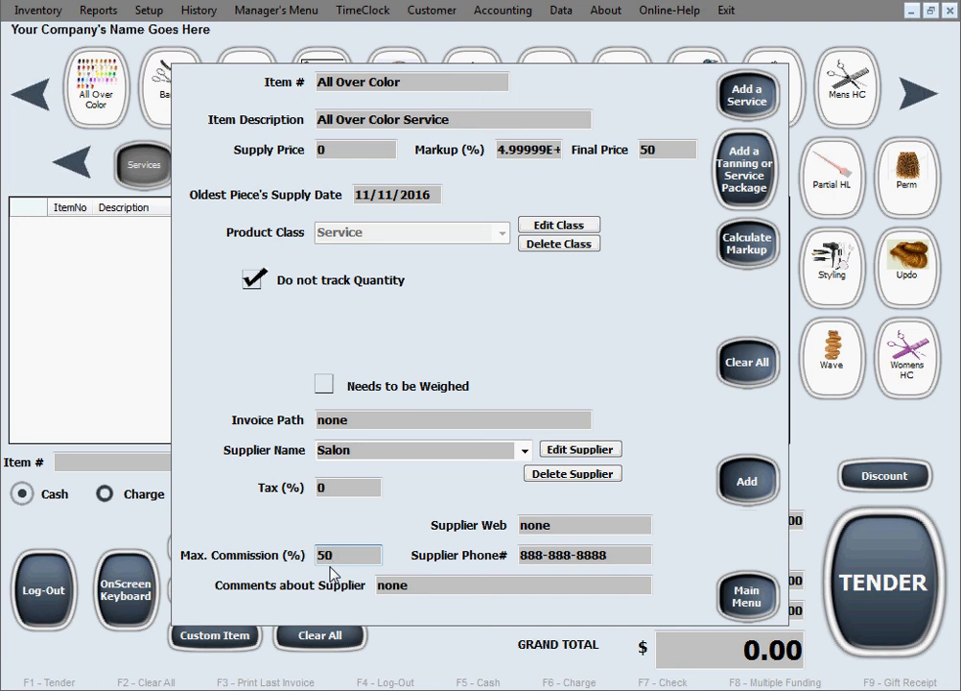
left_click(746, 481)
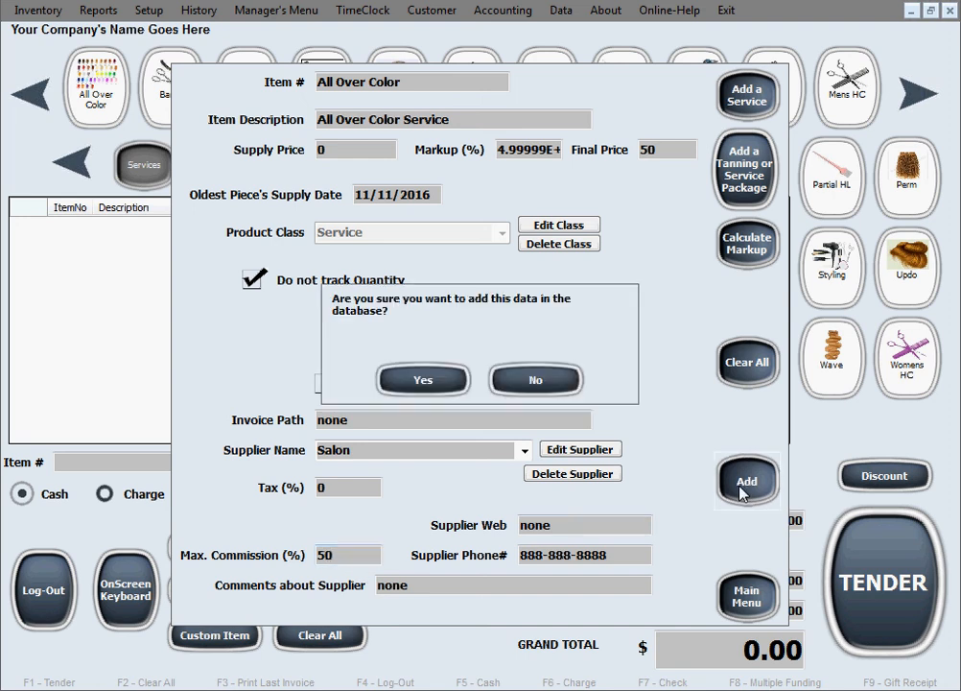
left_click(422, 379)
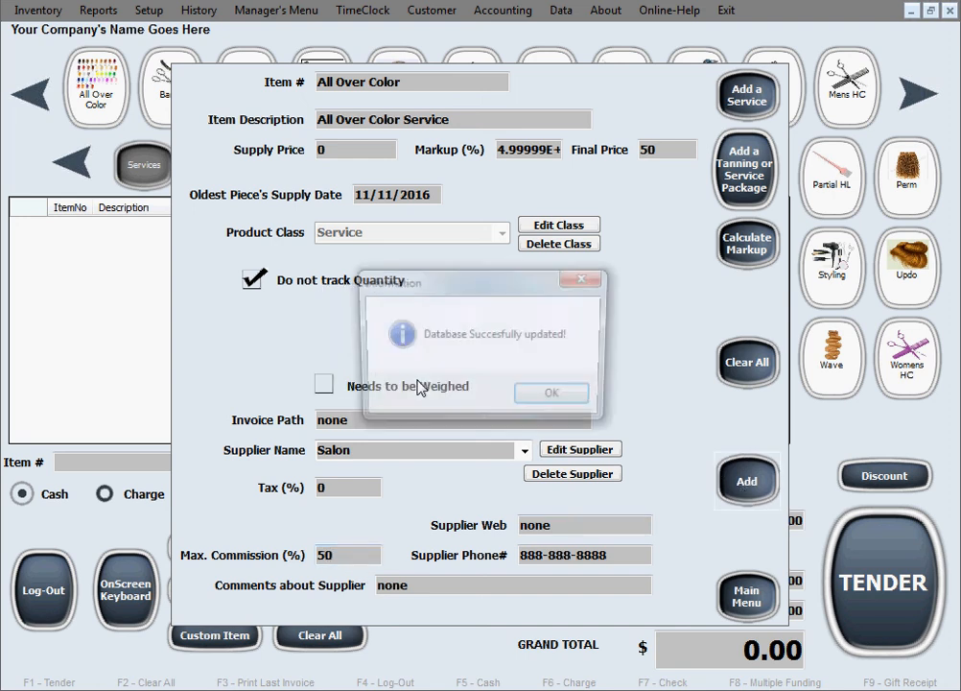